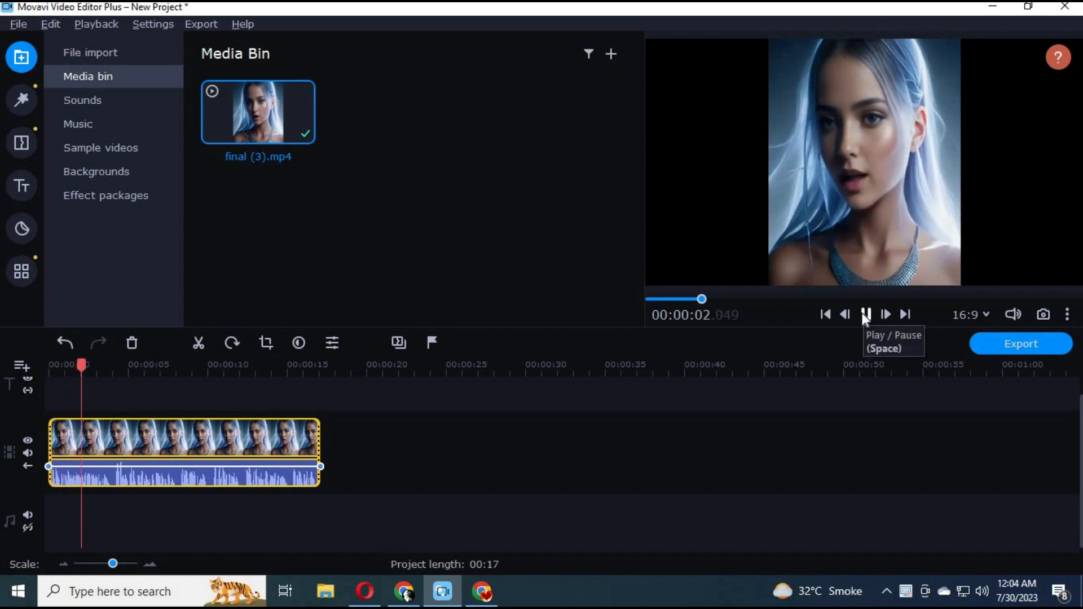
- Browse the lil repository page, pointing out the Wav2Lip folder and reading through the README
click(866, 315)
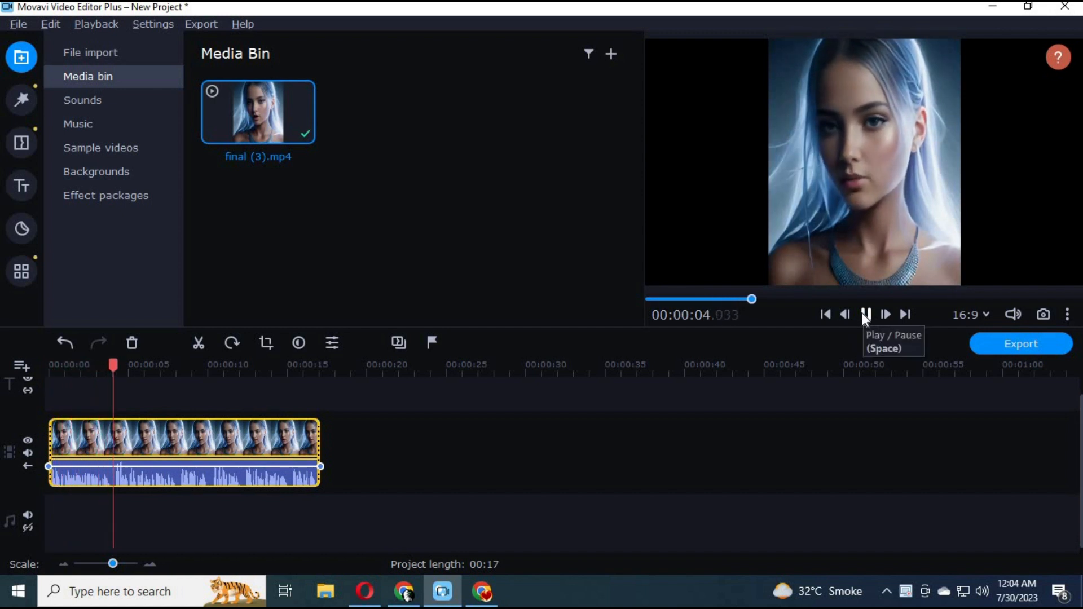
click(865, 315)
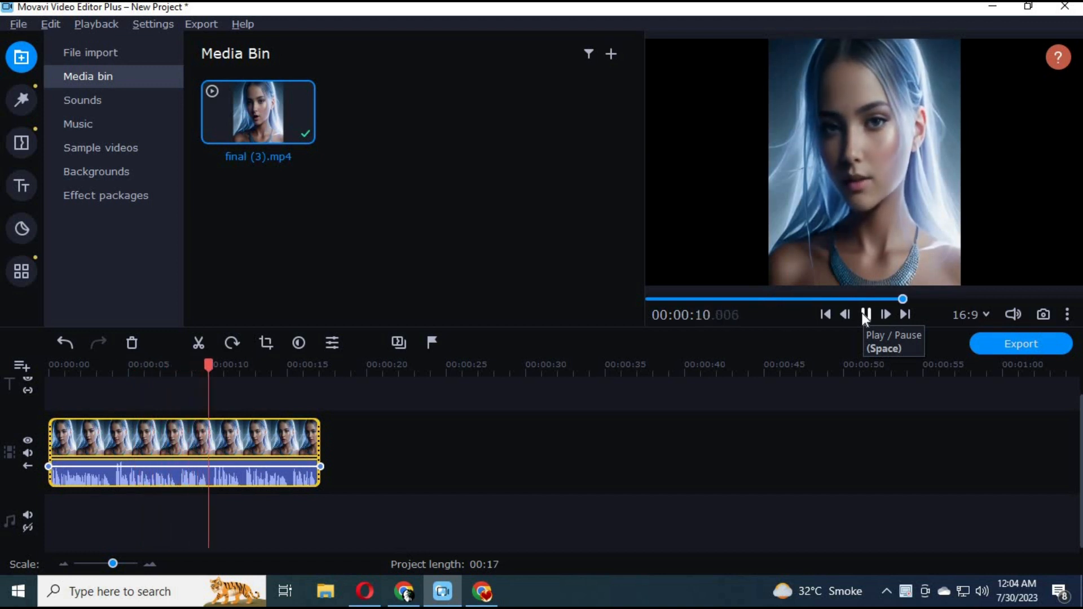
click(866, 315)
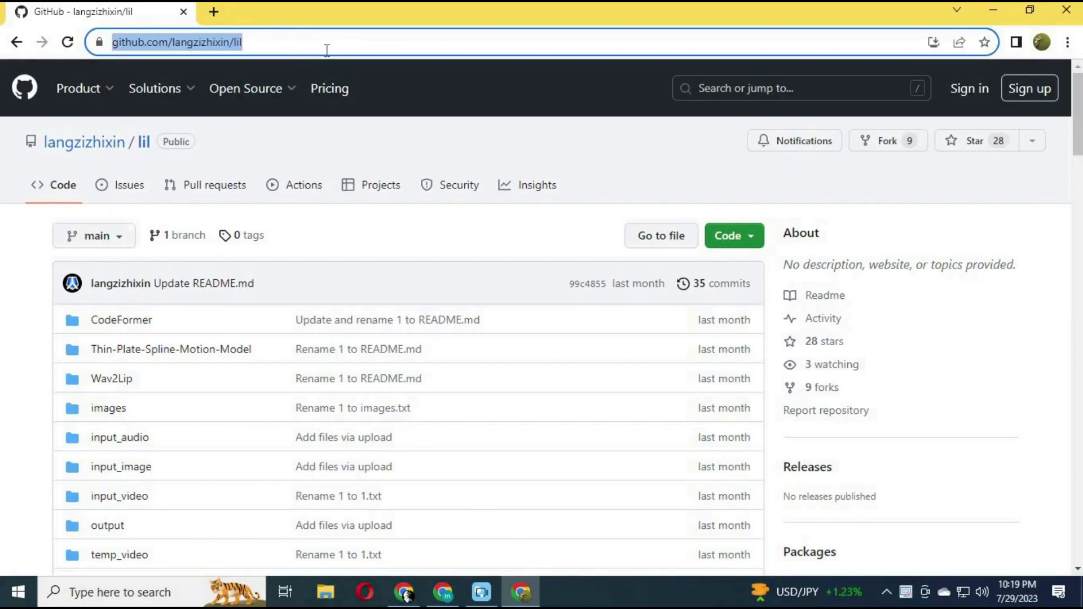
mouse_move(239, 50)
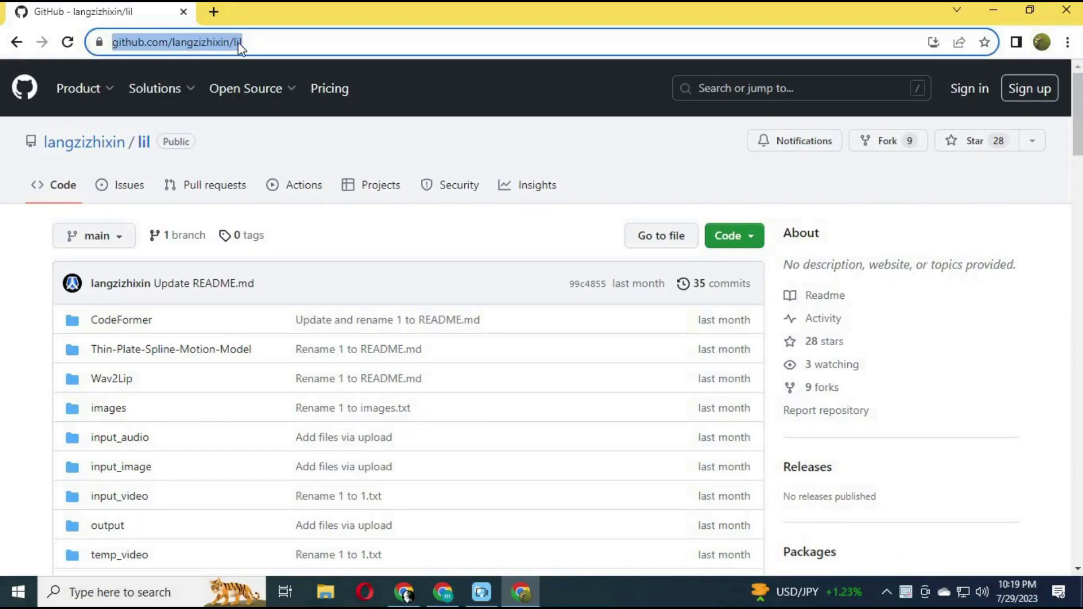
mouse_move(296, 48)
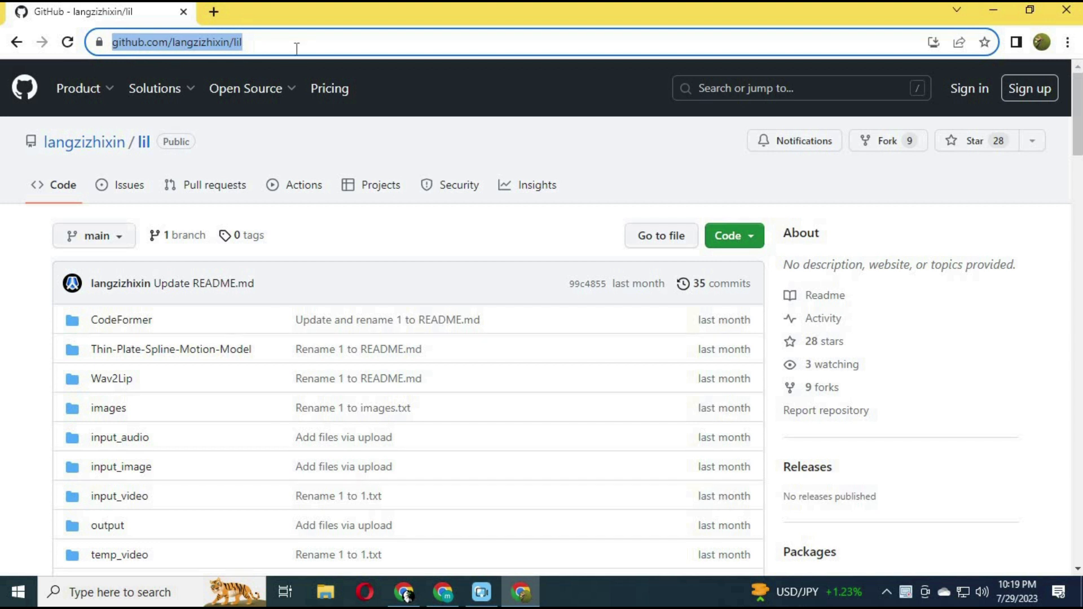
click(149, 42)
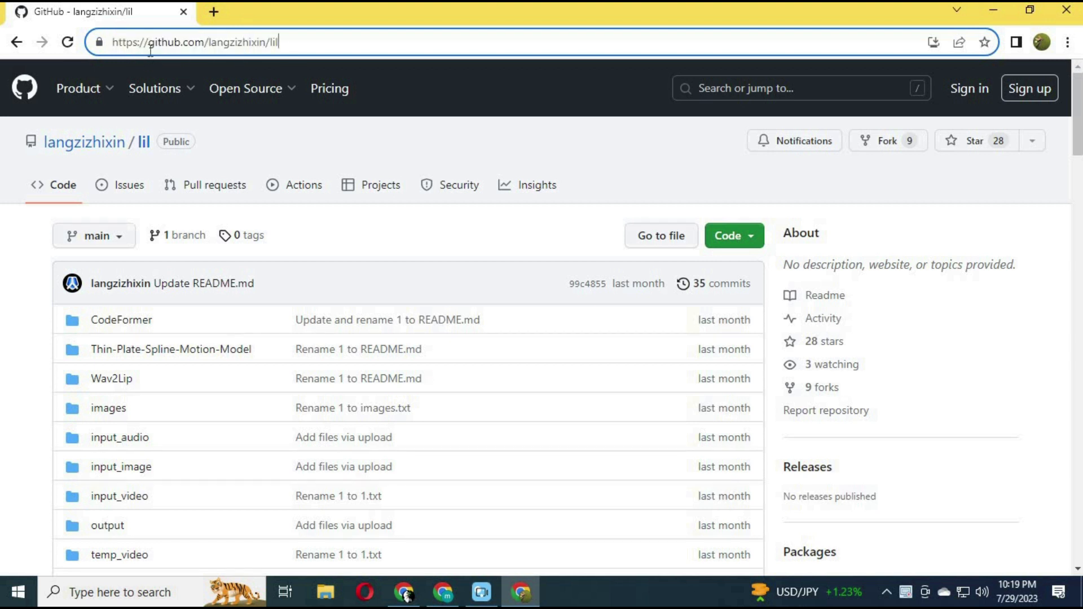
mouse_move(274, 370)
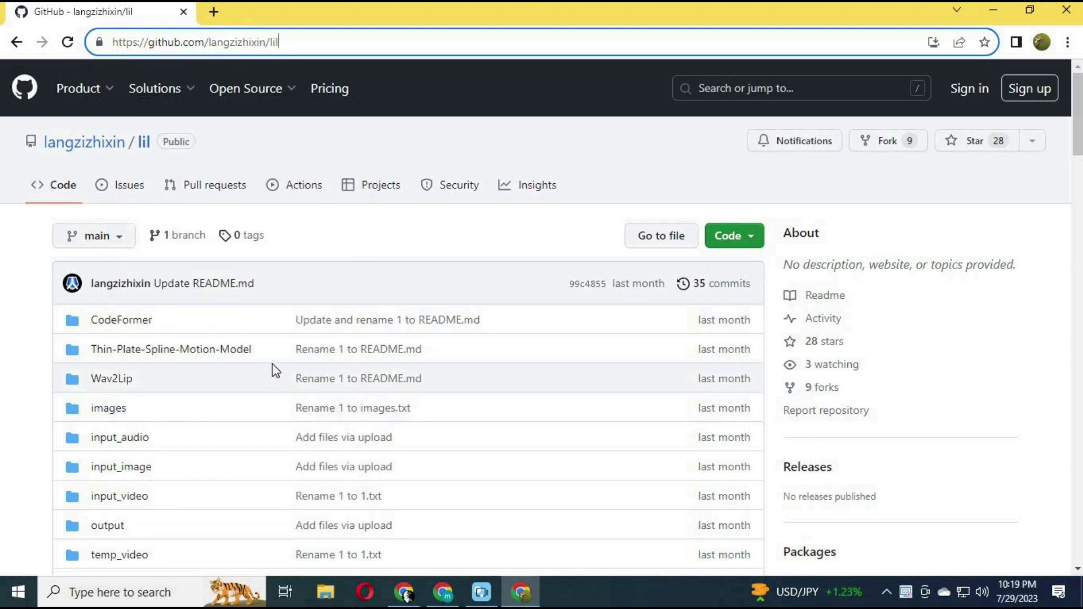
double_click(171, 348)
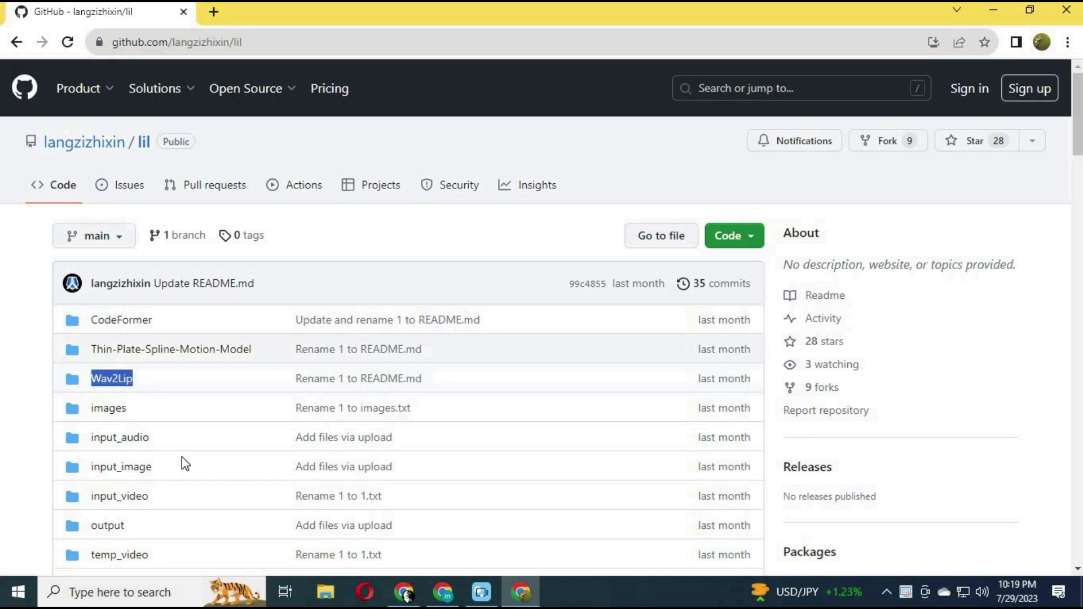
scroll(down, 3)
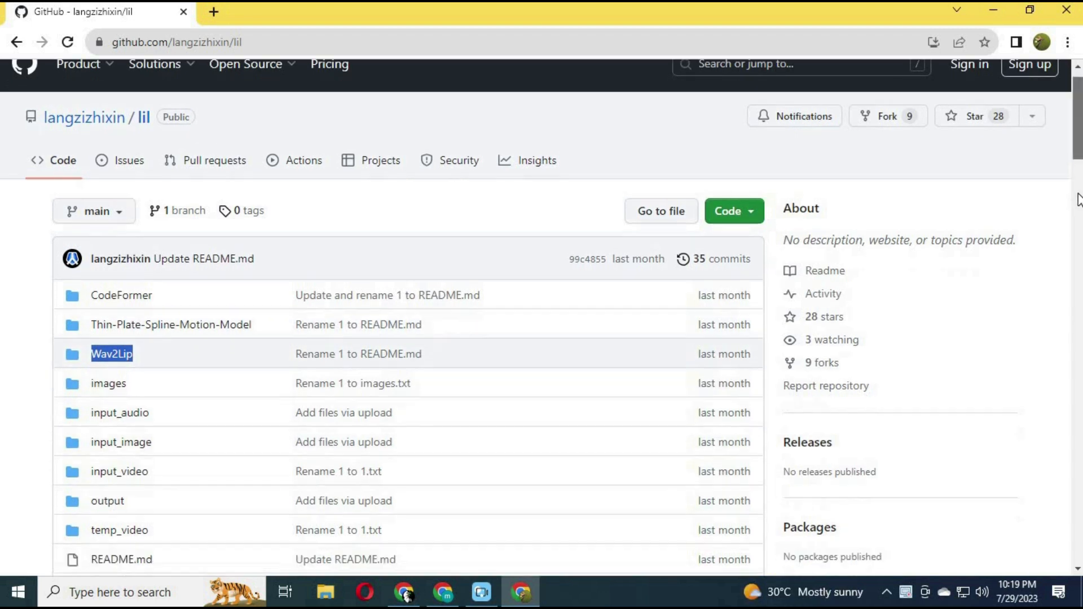
scroll(down, 3)
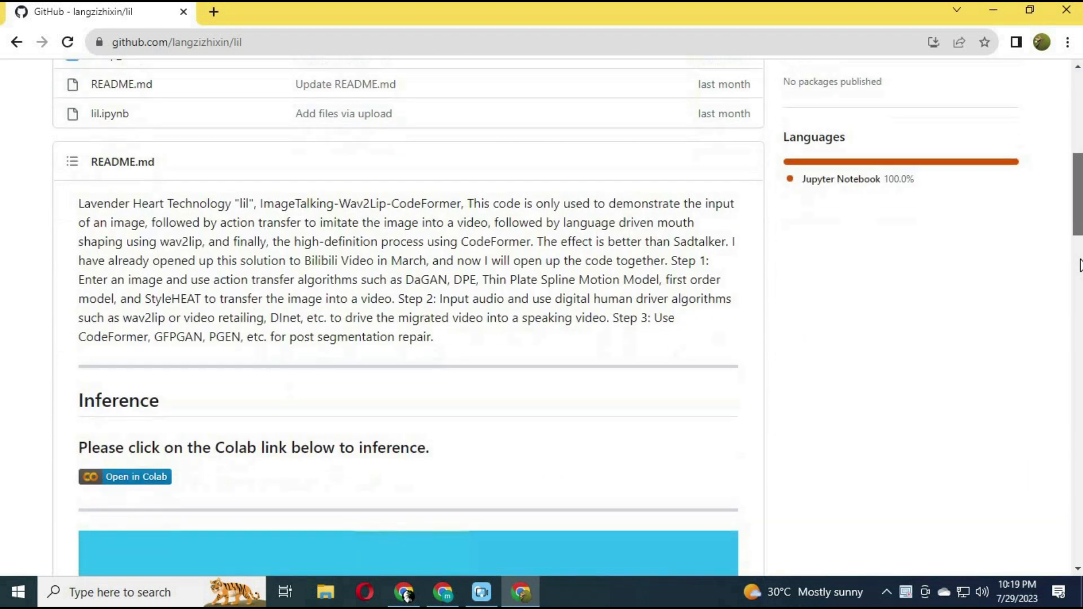
scroll(down, 3)
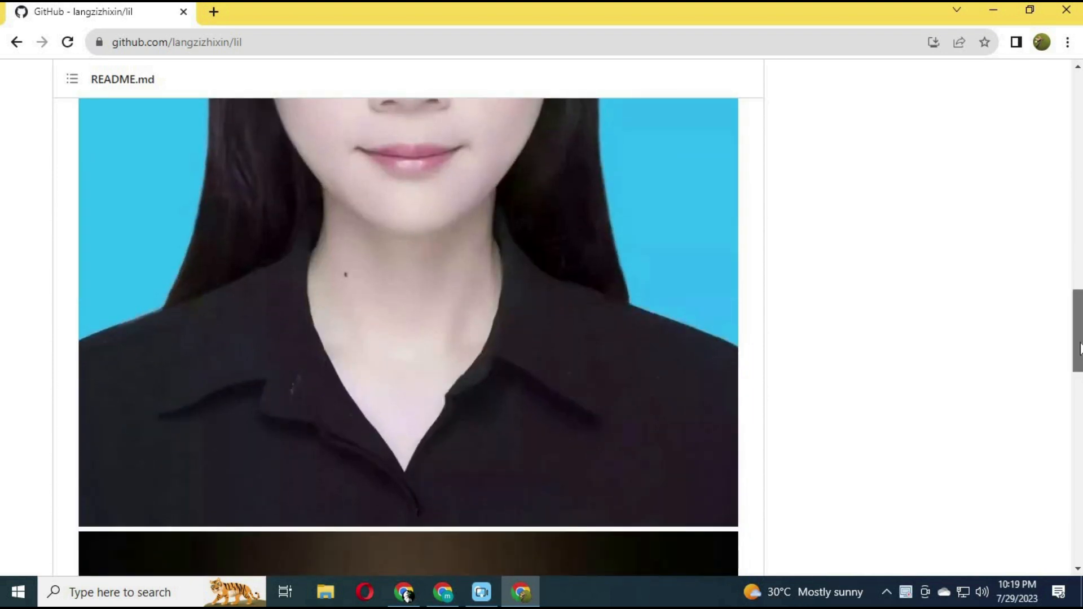
scroll(down, 3)
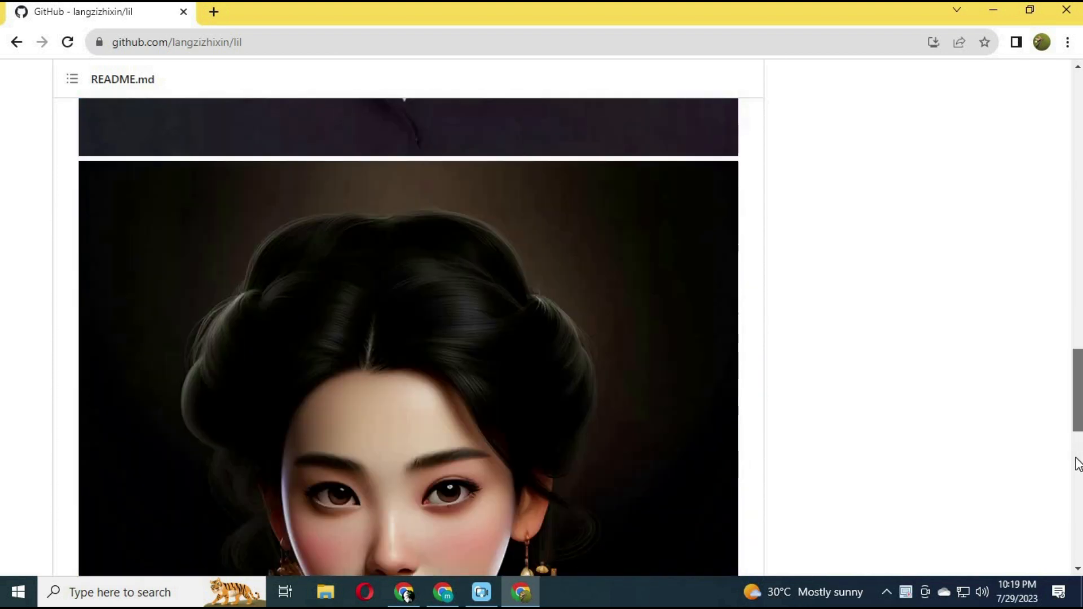
scroll(up, 3)
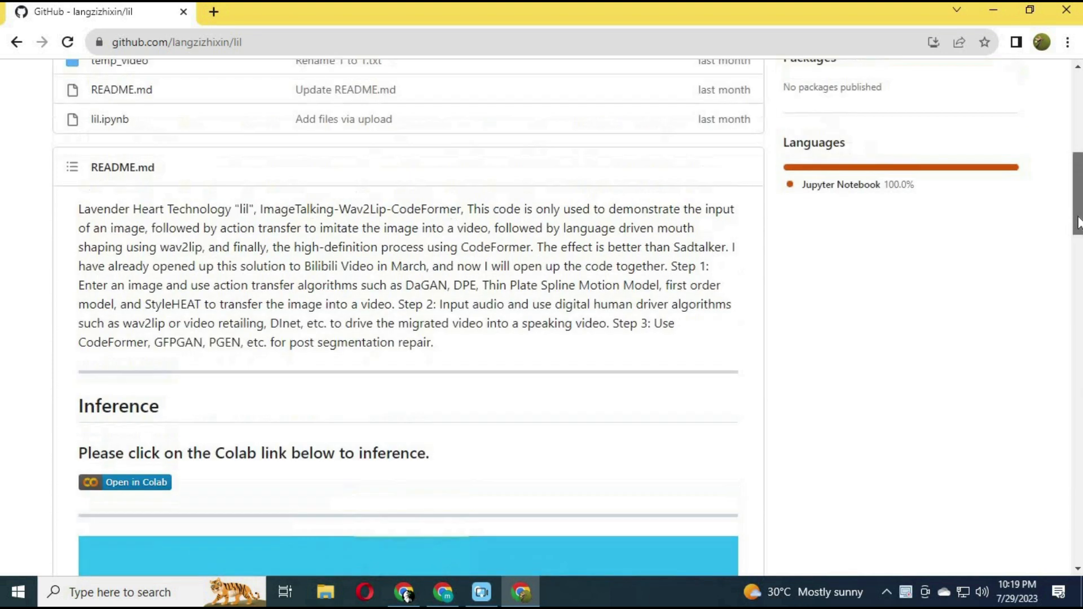
scroll(up, 3)
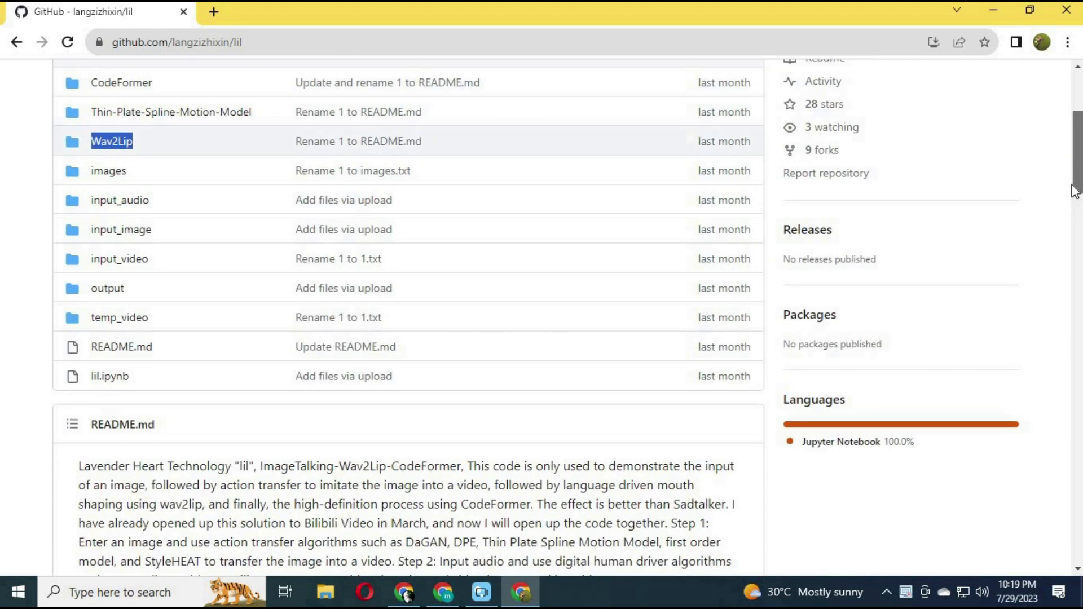
scroll(up, 3)
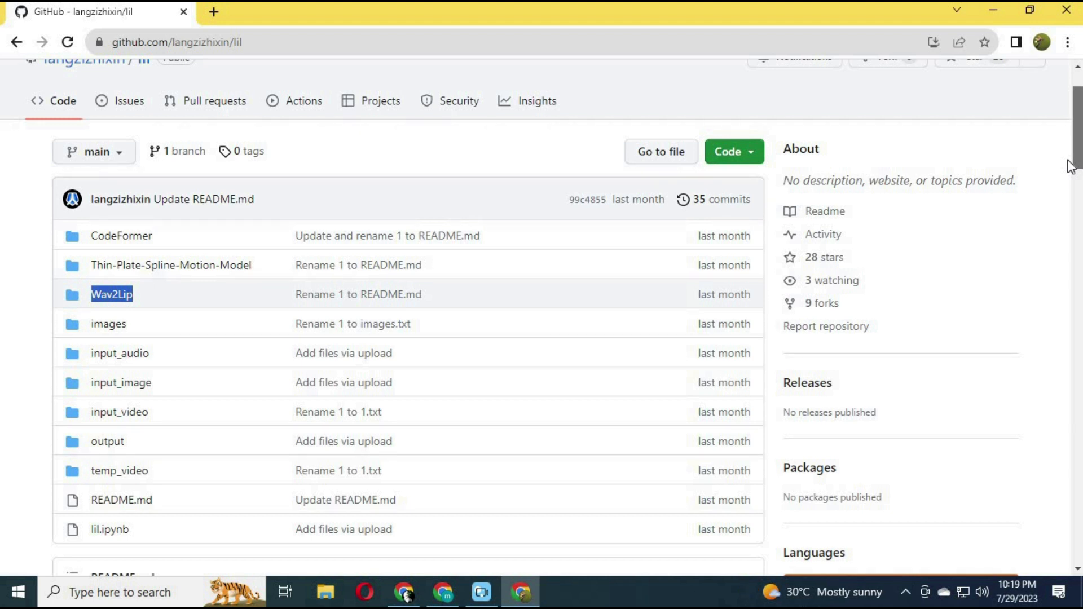
scroll(down, 3)
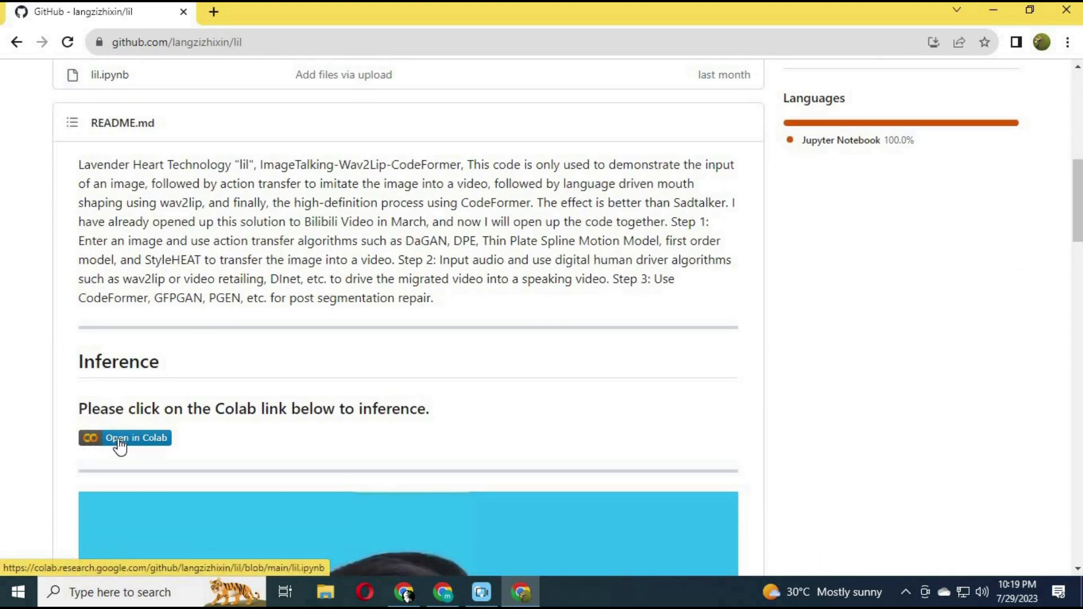
- Launch lil.ipynb in Colab from the README badge and connect it to a new GPU runtime
click(124, 438)
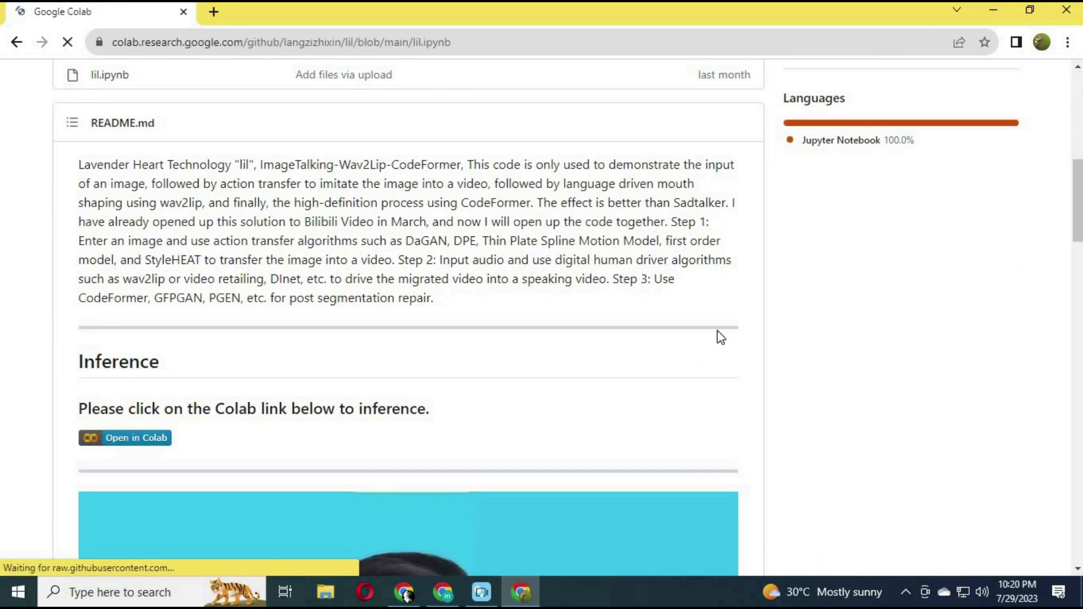
click(126, 437)
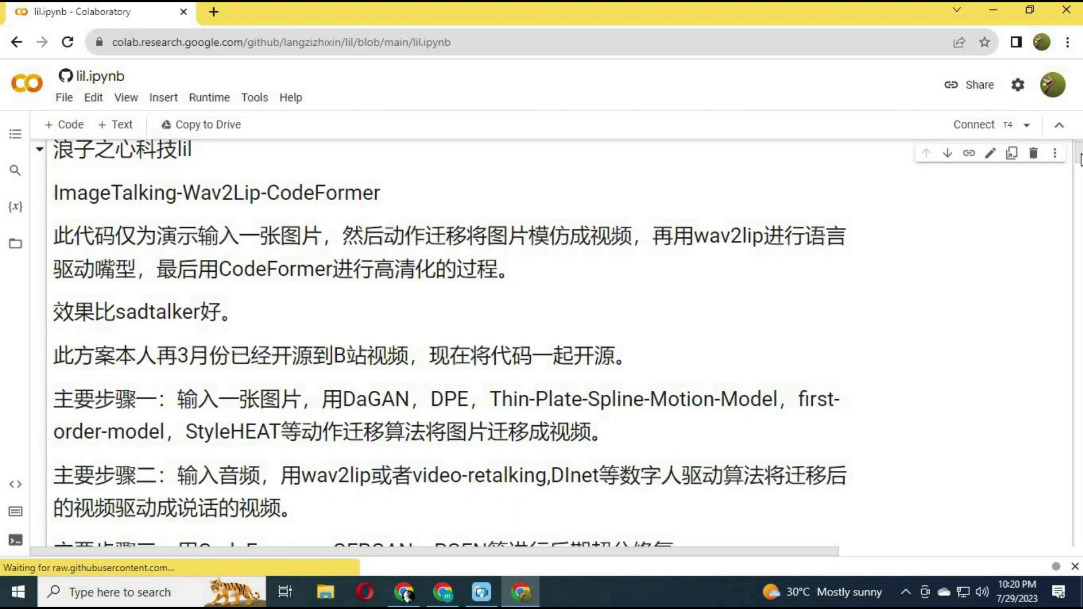
scroll(up, 3)
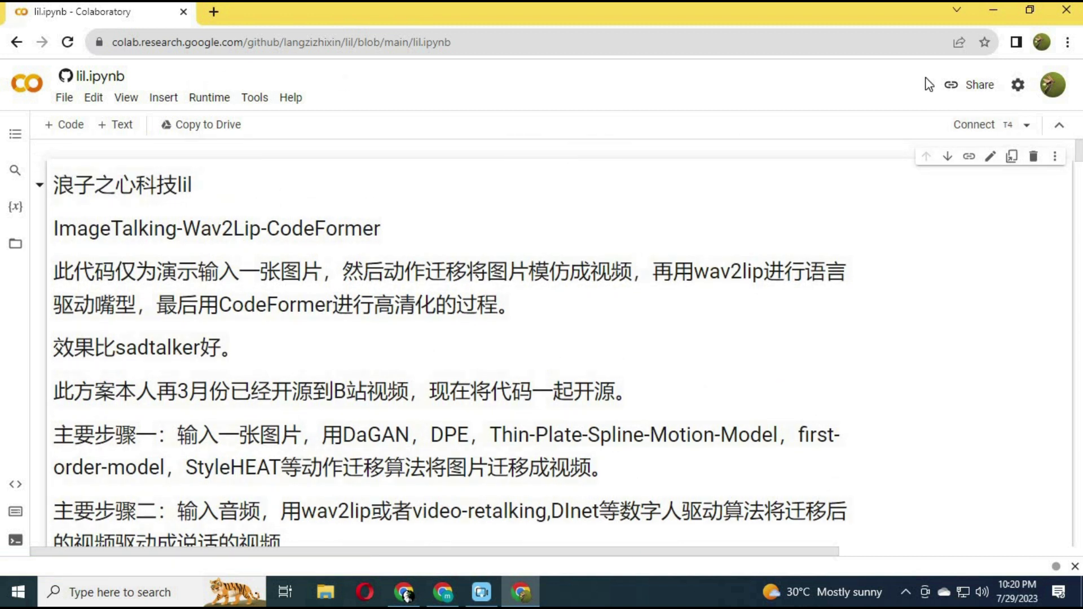
click(973, 124)
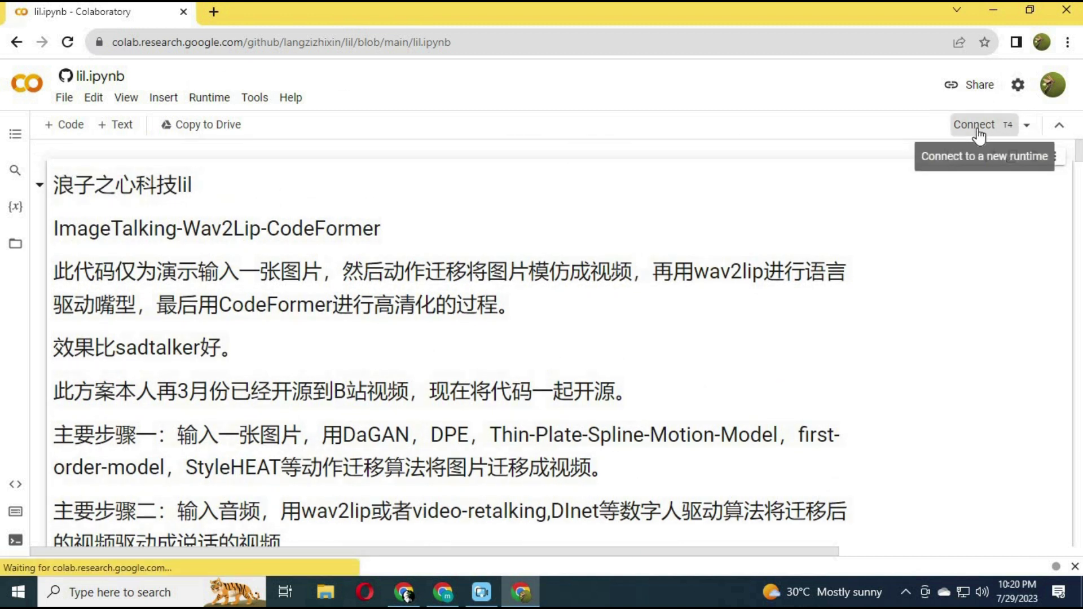
click(974, 125)
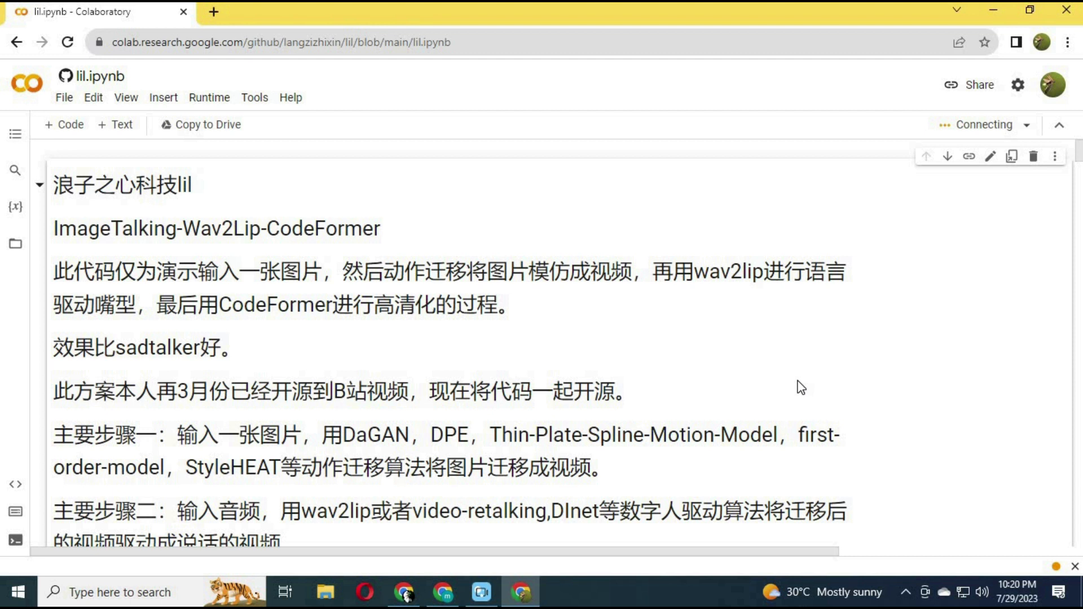
mouse_move(836, 252)
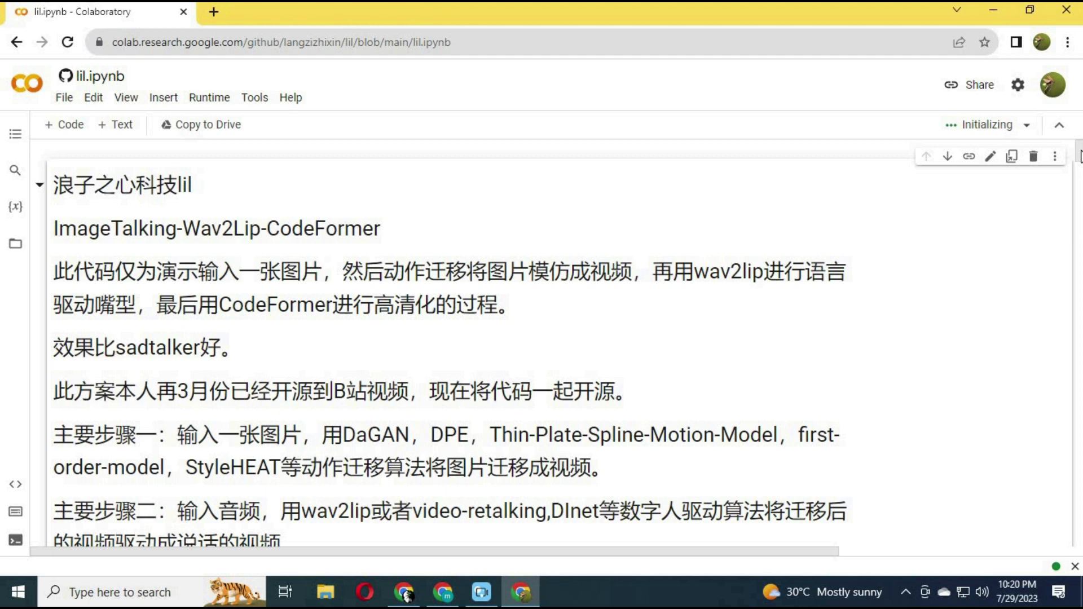
scroll(down, 3)
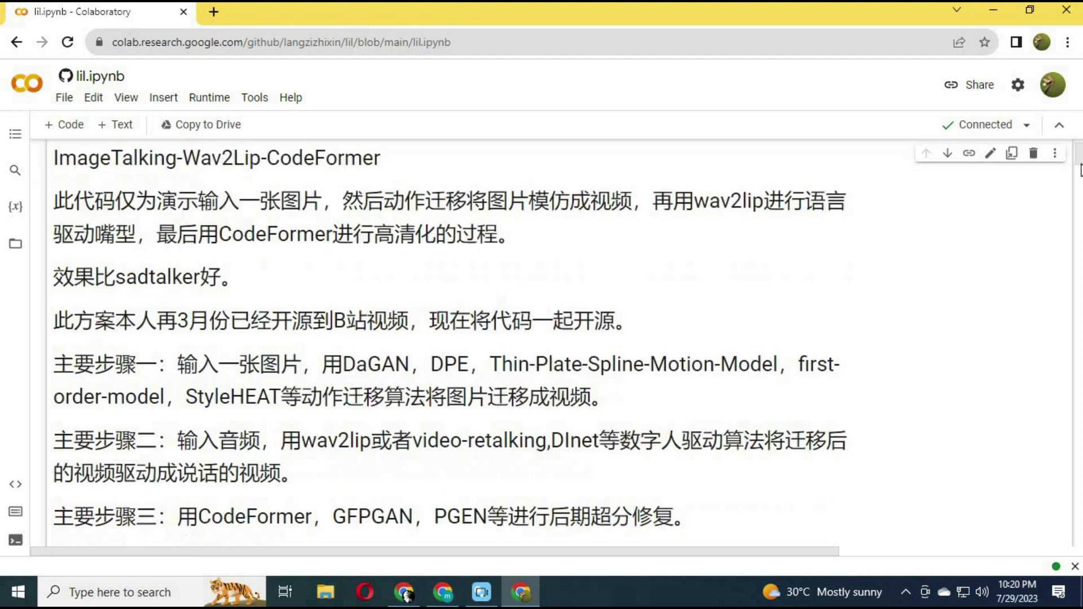
scroll(down, 3)
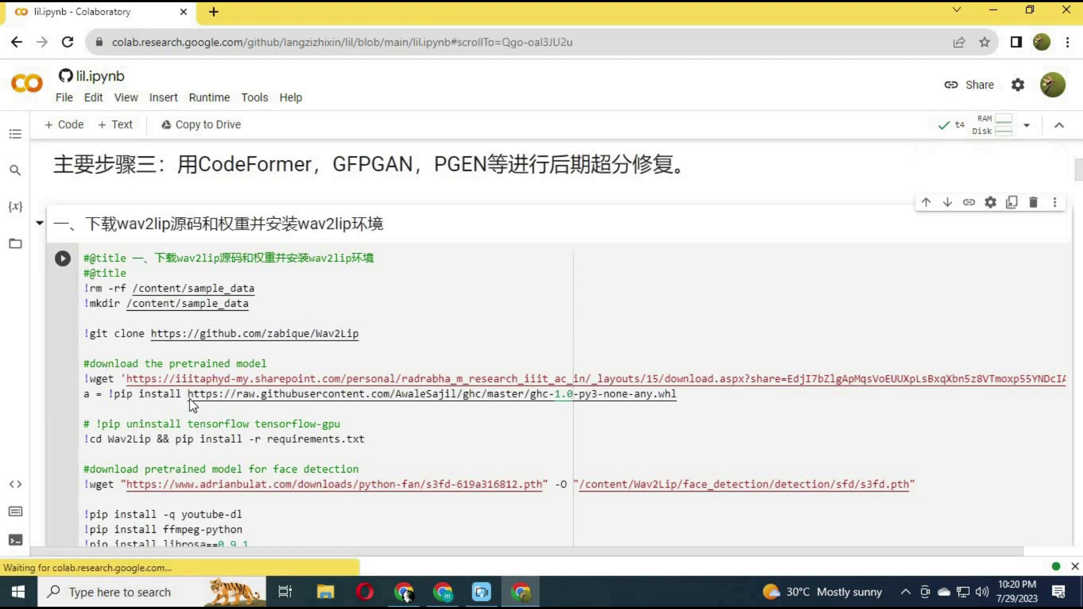
- Run the Wav2Lip setup cell and follow its output until wav2lip_gan.pth downloads and it prints Done
click(62, 257)
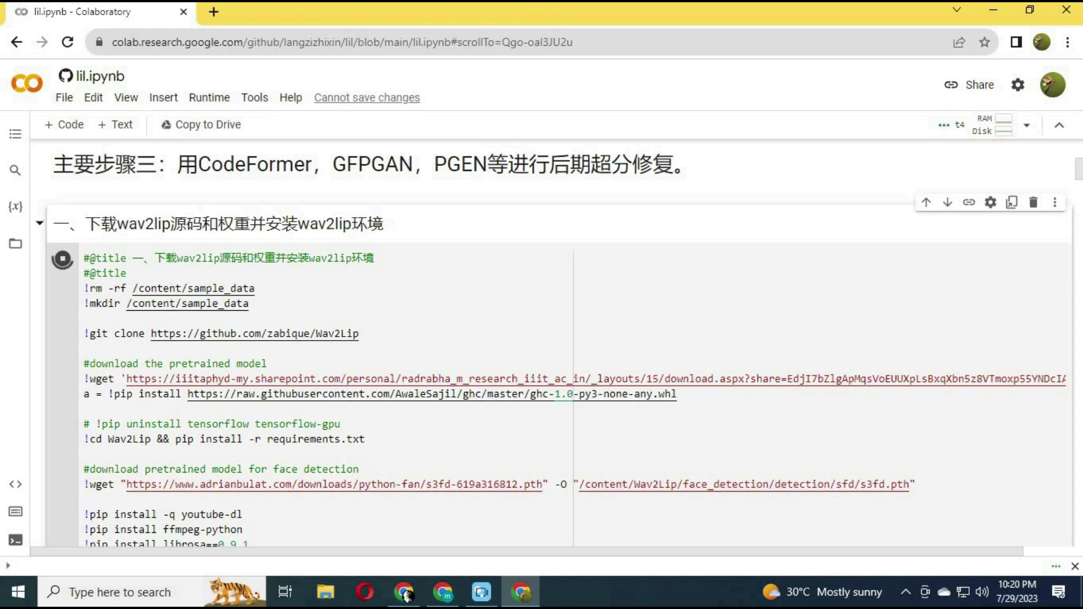
click(61, 252)
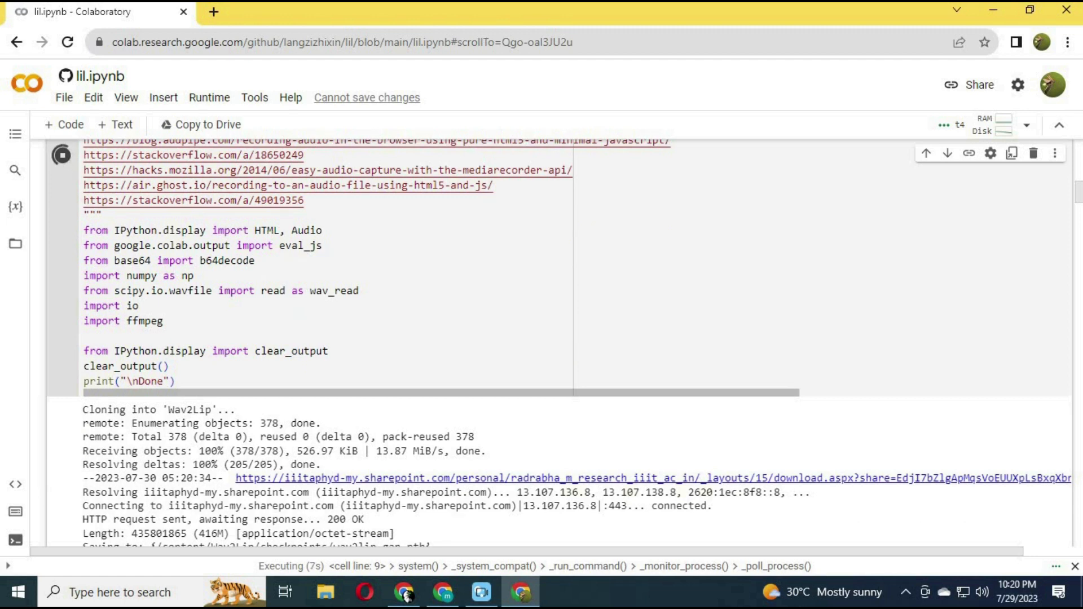
scroll(down, 3)
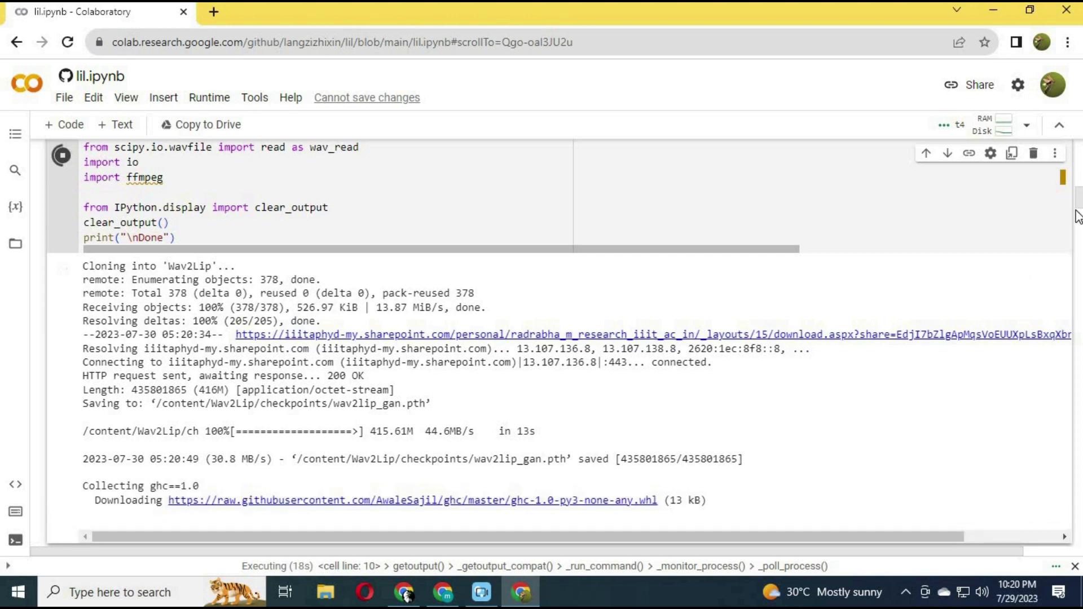
scroll(down, 3)
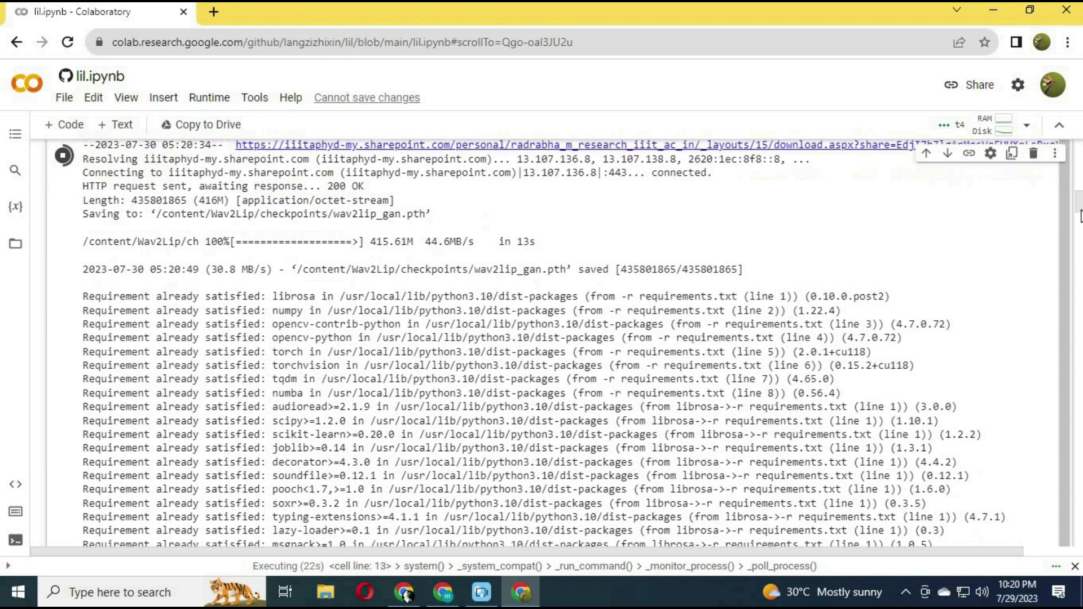
scroll(down, 3)
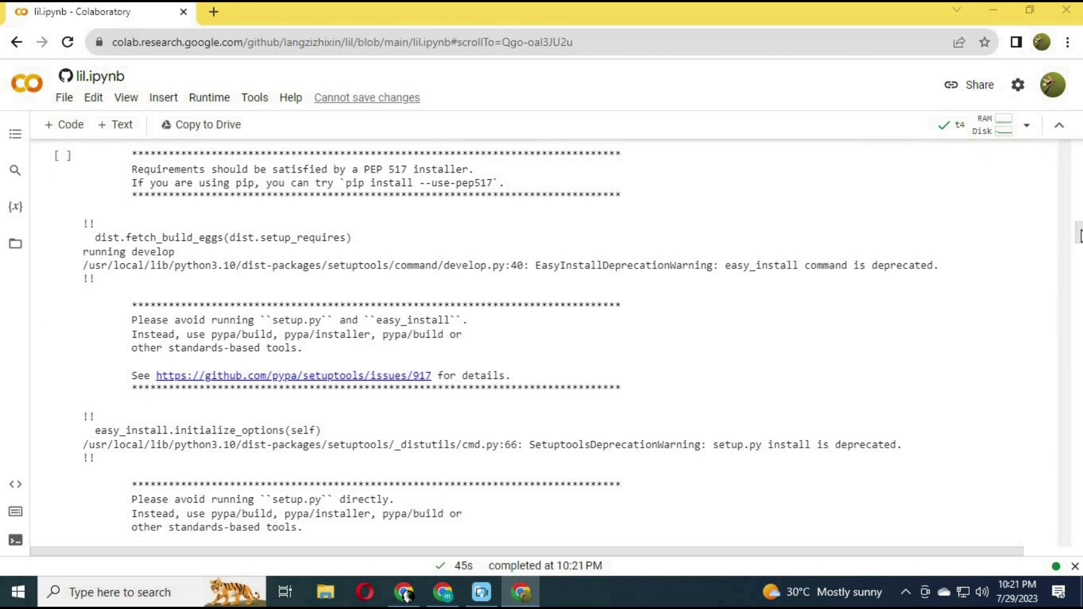
scroll(up, 3)
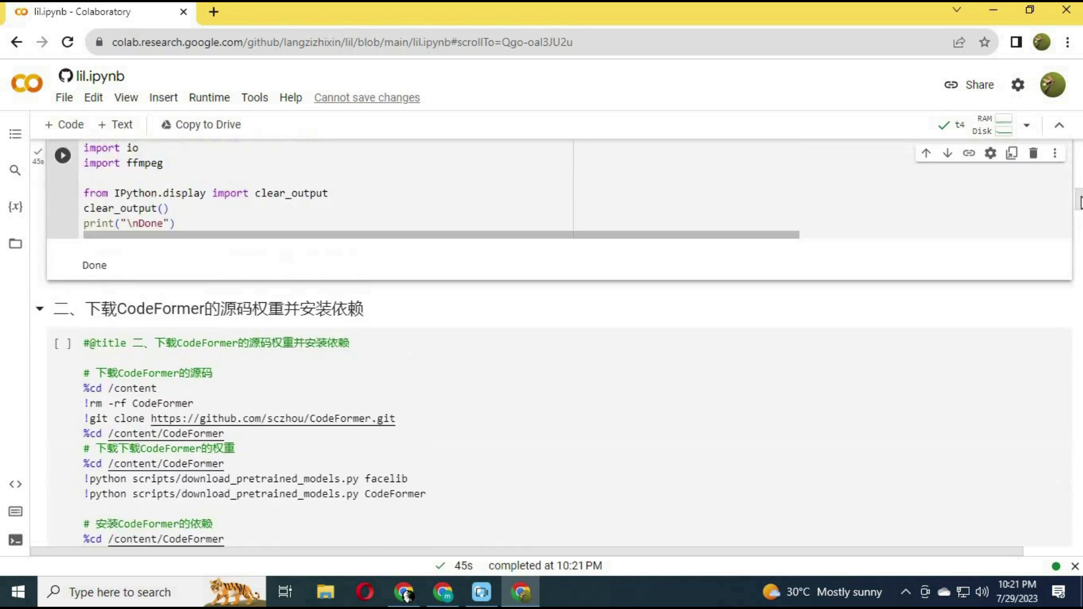
scroll(down, 3)
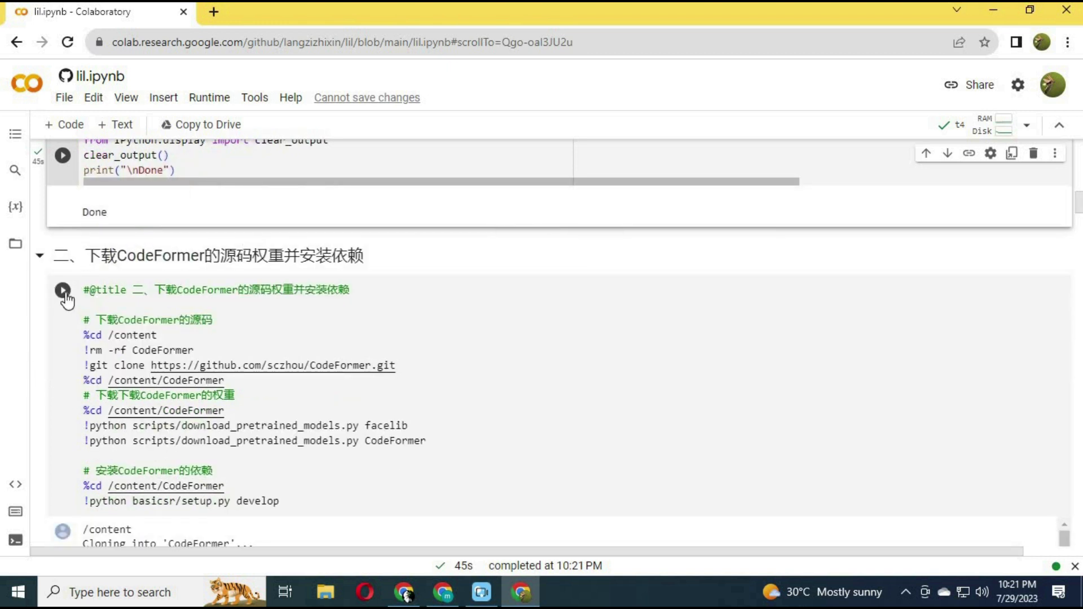
- Run the CodeFormer install cell until its weights download and basicsr 1.3.2 dependencies finish
click(62, 290)
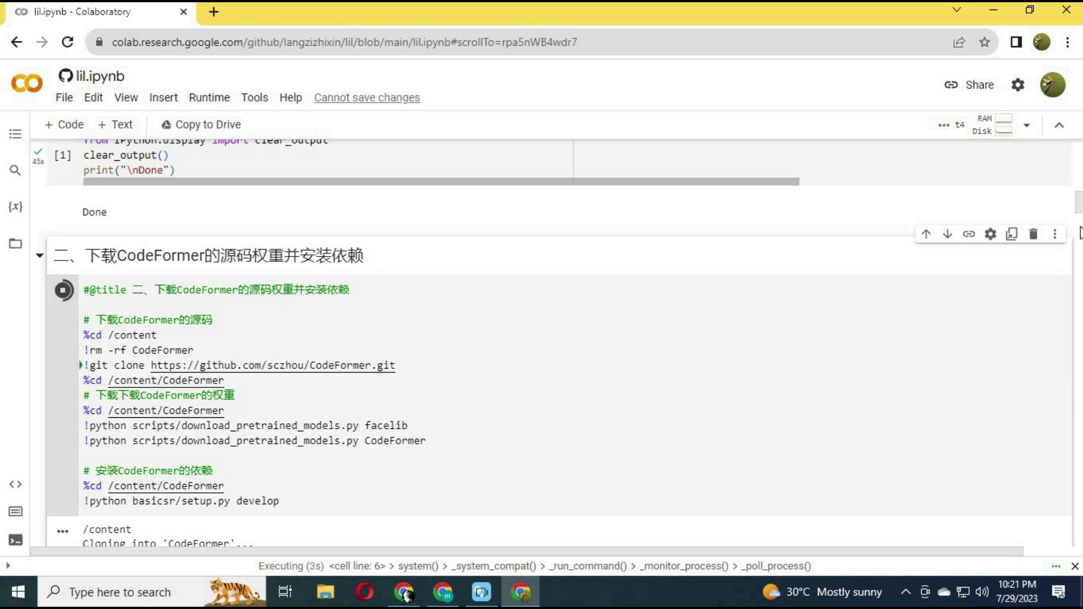
scroll(down, 3)
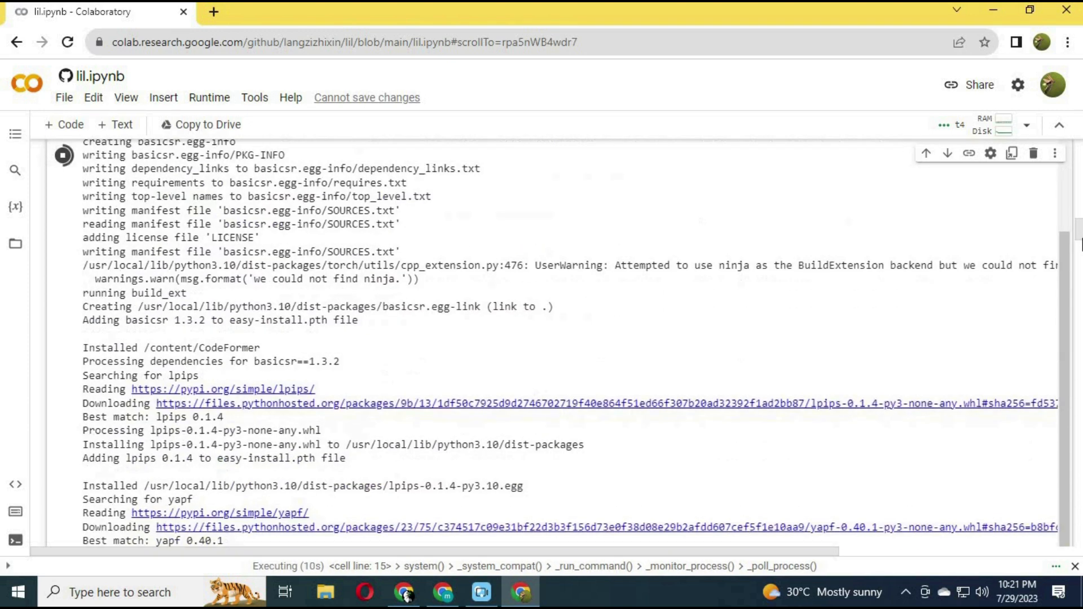
scroll(down, 3)
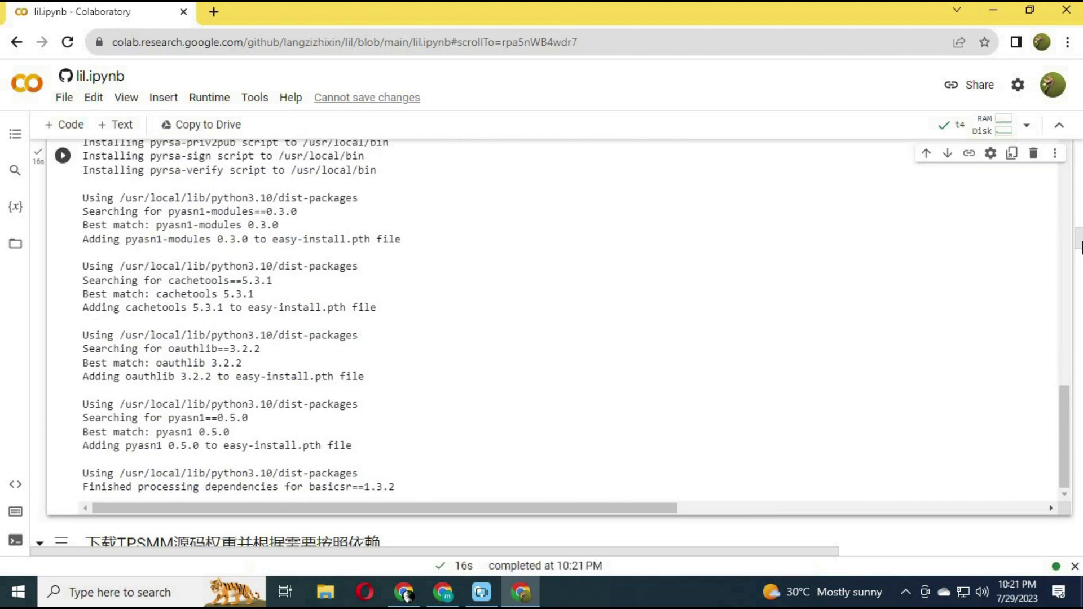
scroll(down, 3)
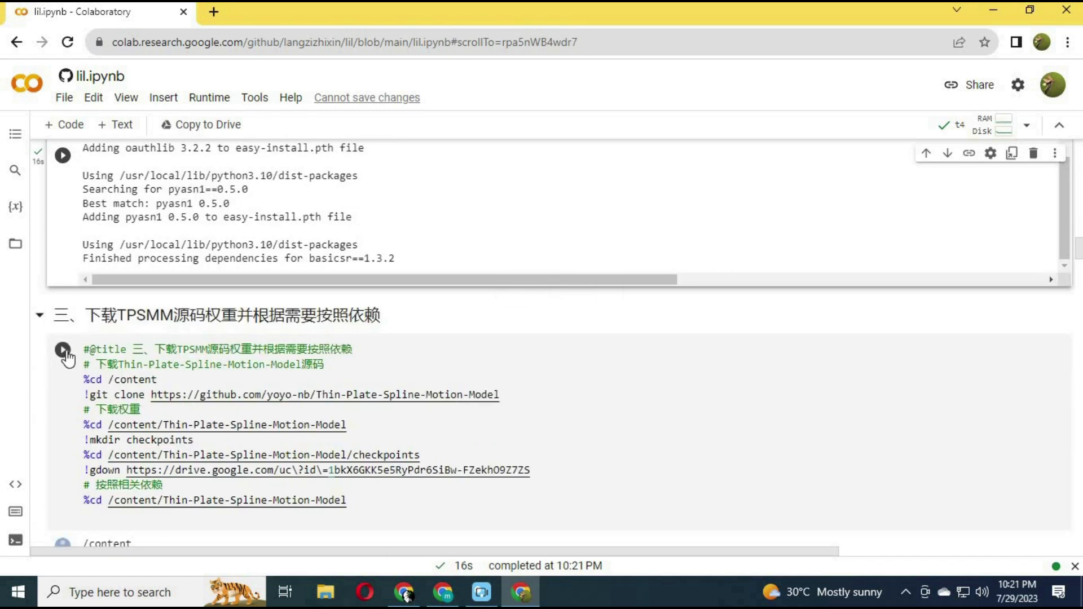
- Run the TPSMM cell, cloning Thin-Plate-Spline-Motion-Model; its weight download fails with access denied
click(63, 349)
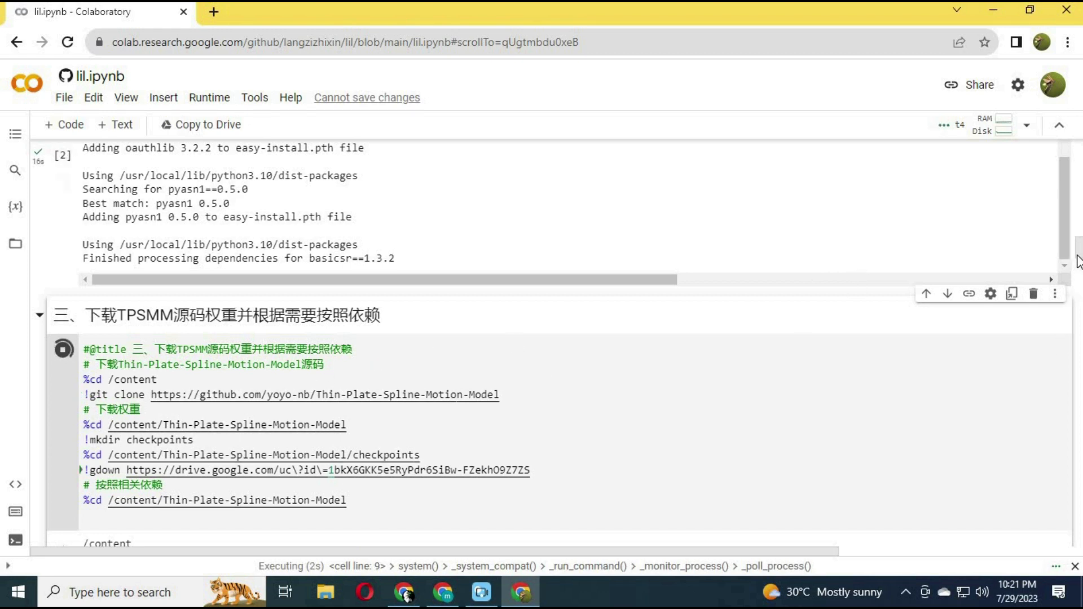
scroll(down, 3)
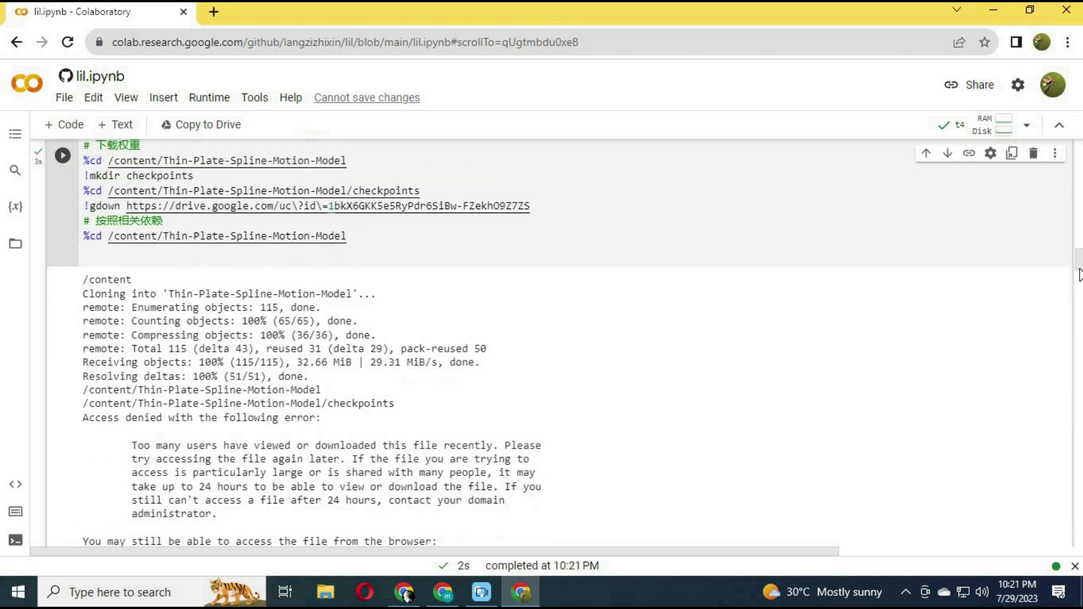
scroll(down, 3)
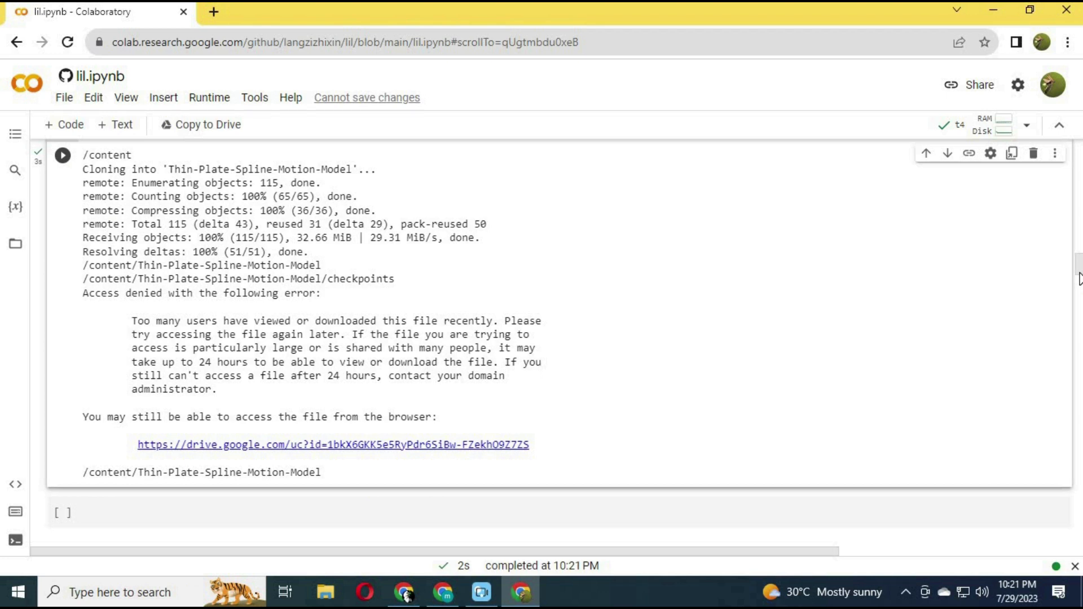
scroll(down, 3)
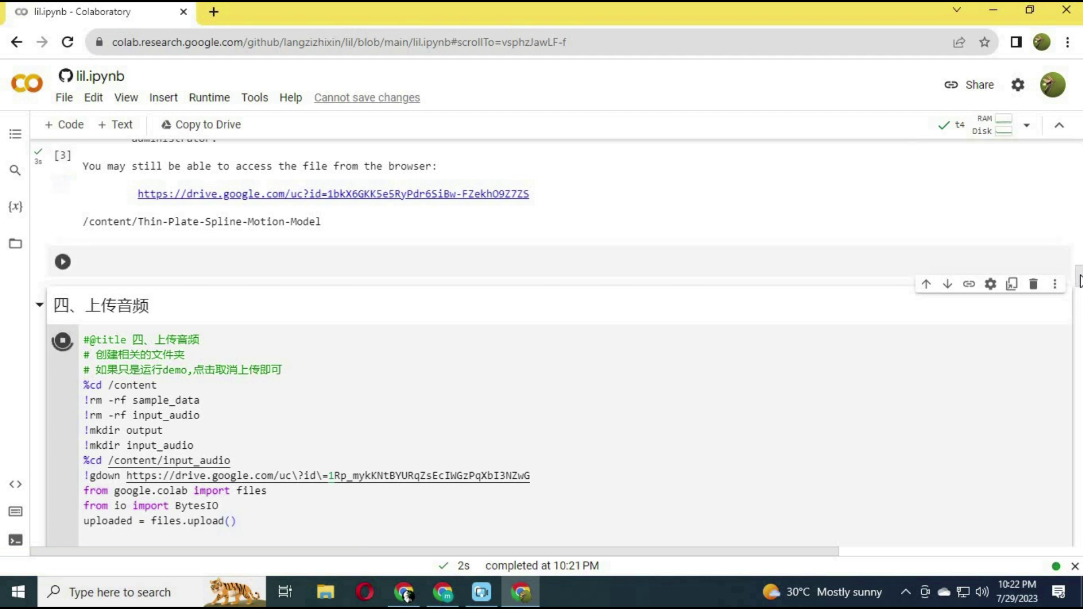
- Run the audio cell and upload end.mp3 into input_audio alongside the downloaded 8888.mp3
click(62, 340)
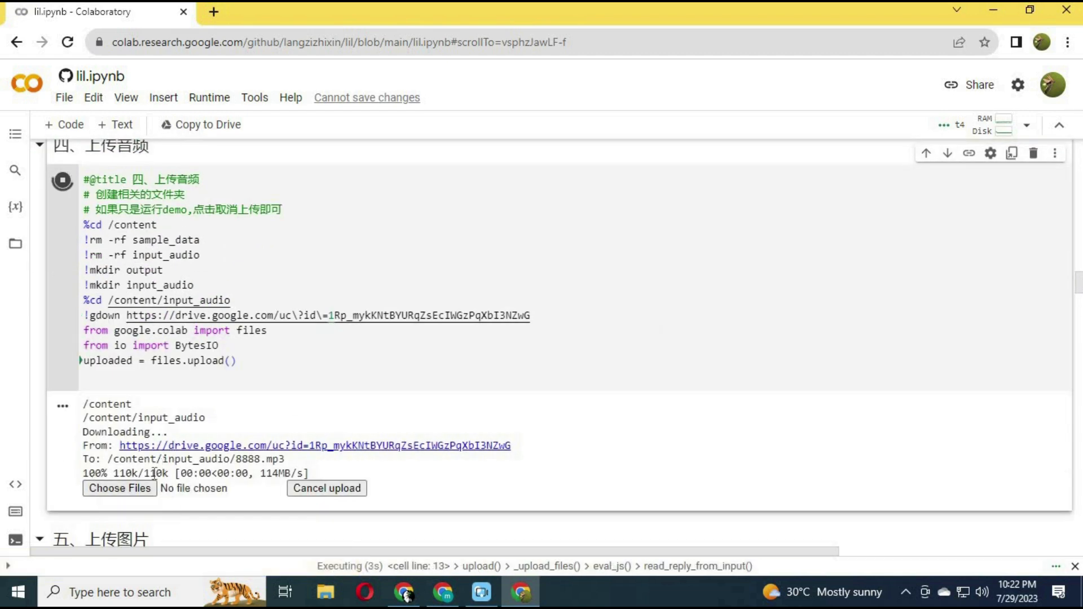
click(119, 488)
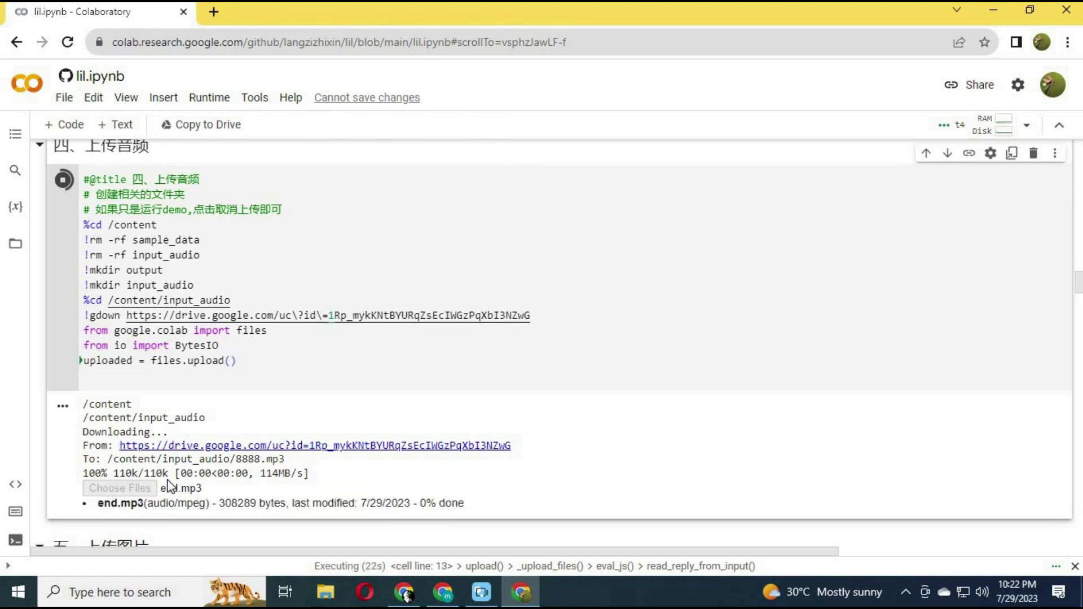
scroll(down, 3)
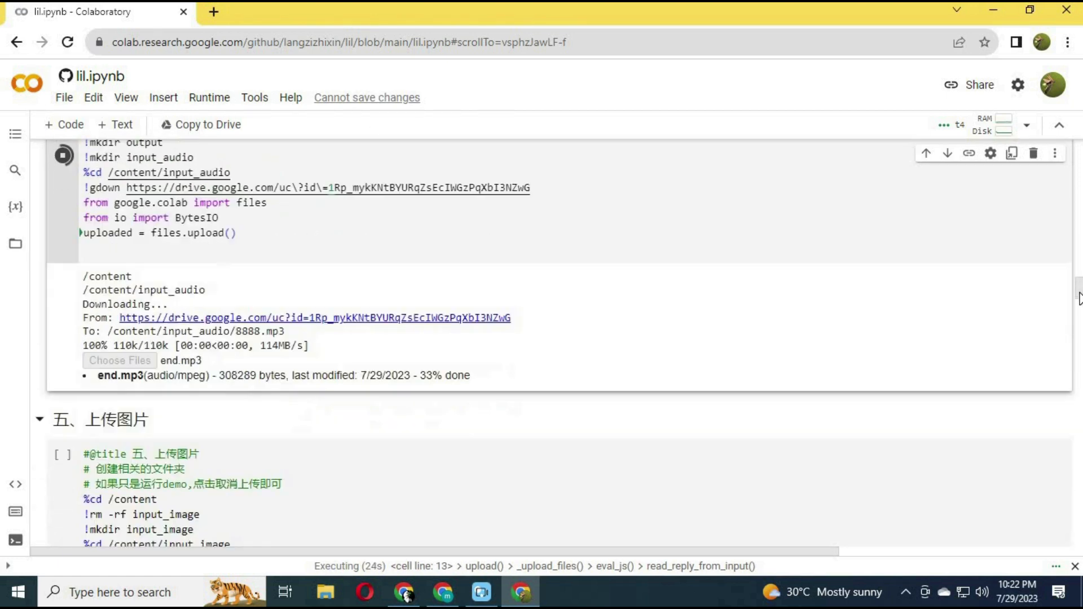
scroll(down, 3)
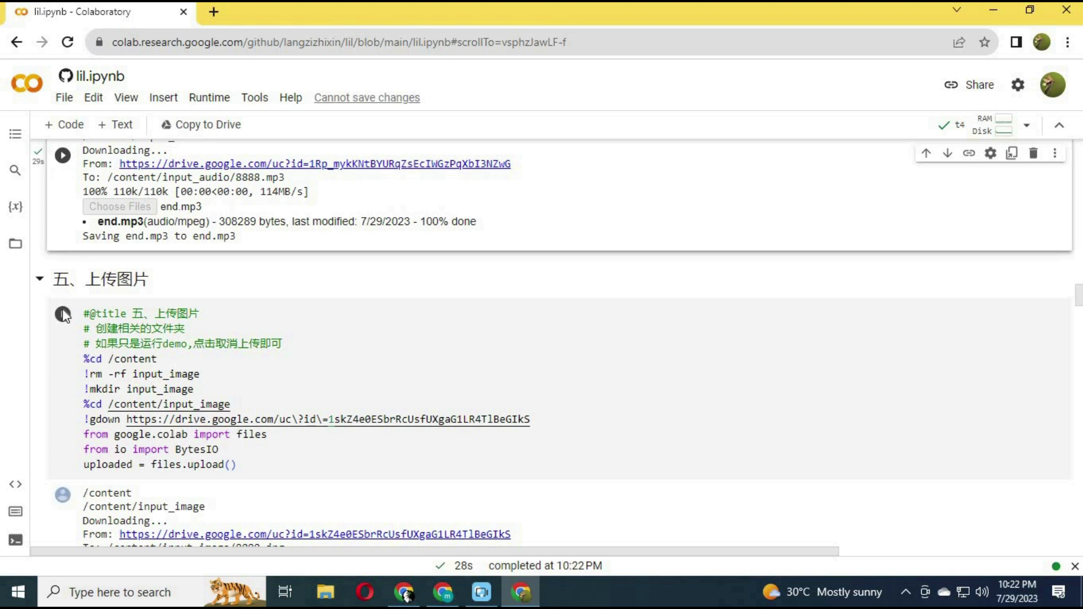
- Run the image cell and upload 8888.jpg, saved as 8888 (1).jpg next to the downloaded copy
click(63, 313)
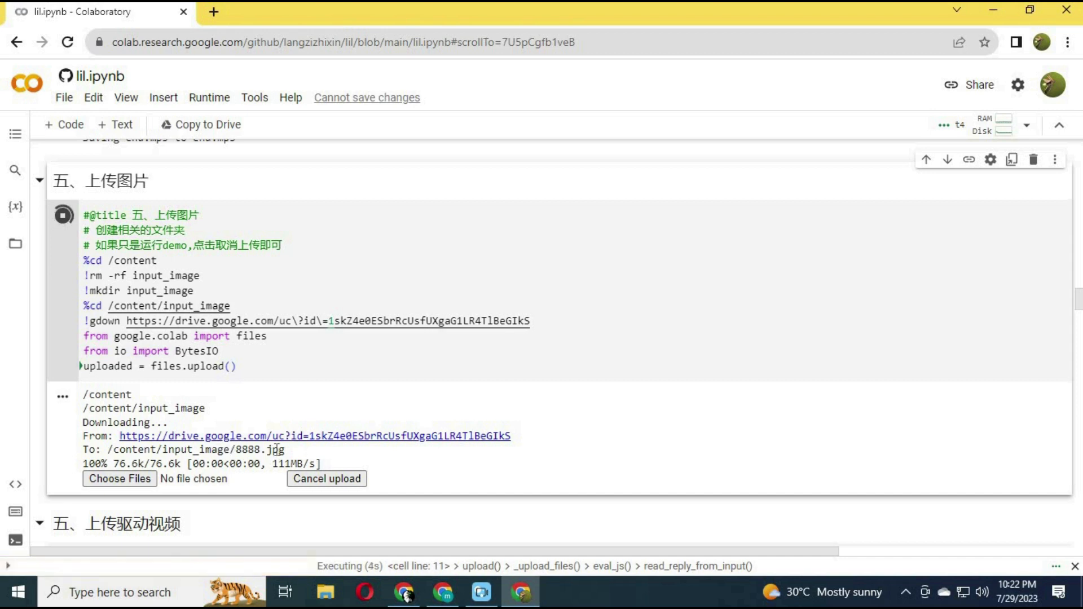
click(119, 478)
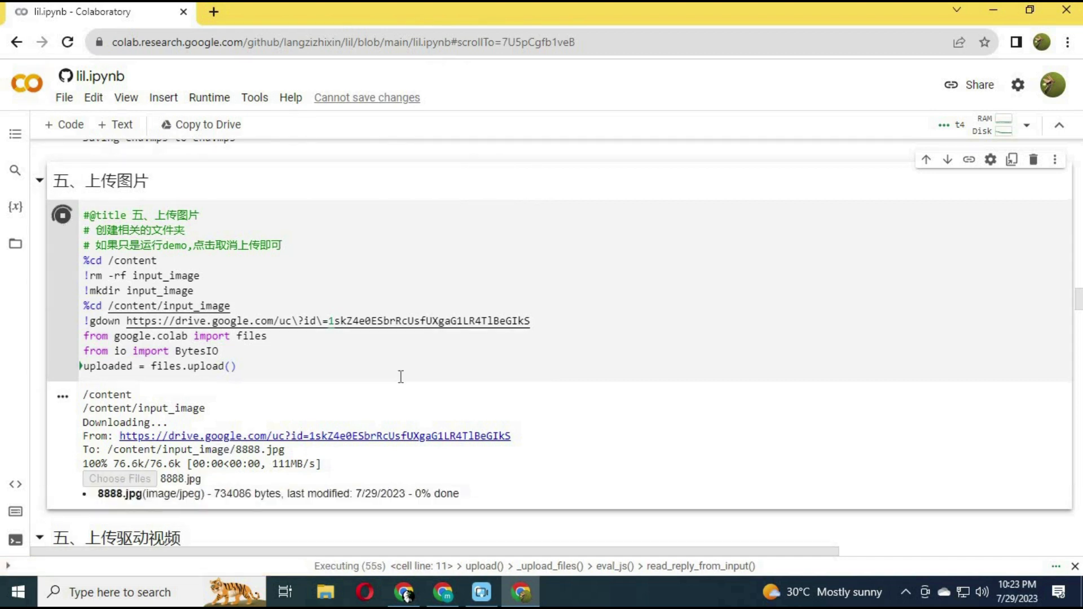
scroll(down, 3)
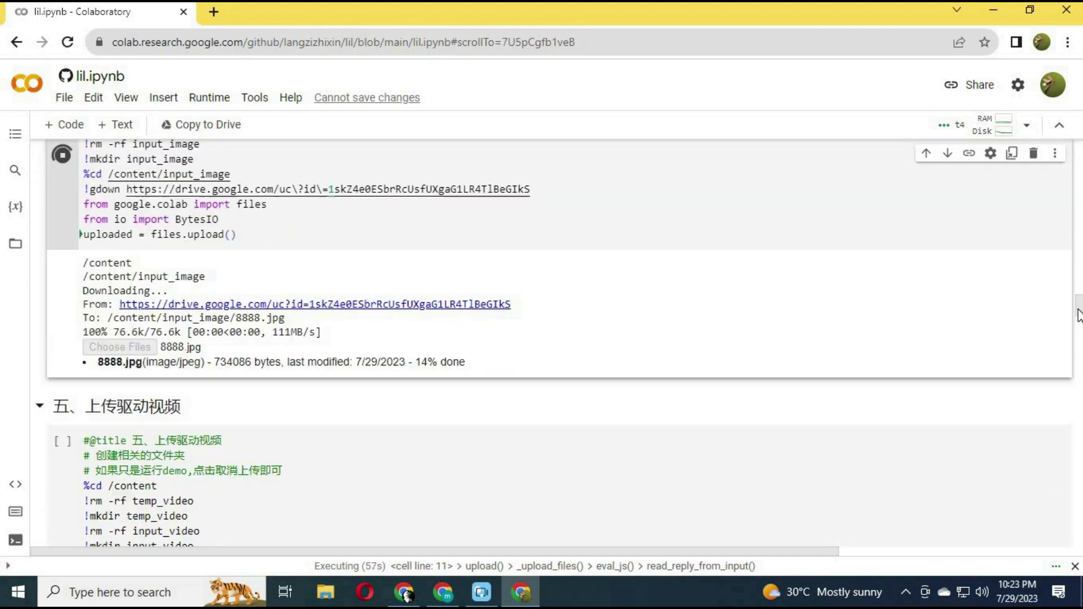
scroll(down, 3)
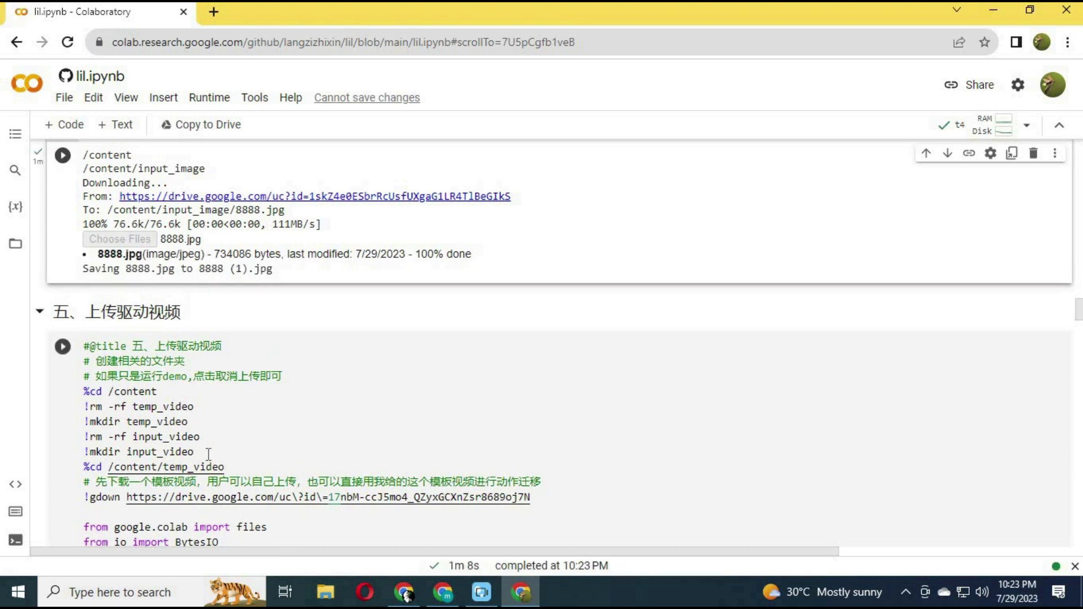
- Run the driving-video cell and upload 6301.mp4, waiting for it to finish after 8888.mp4 downloads
click(62, 346)
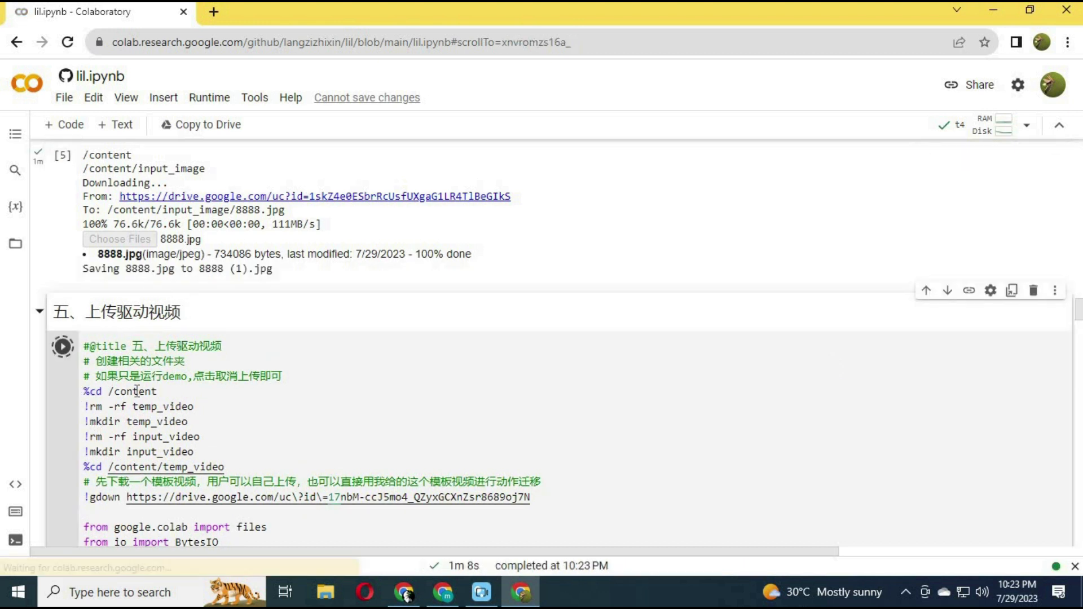
click(61, 347)
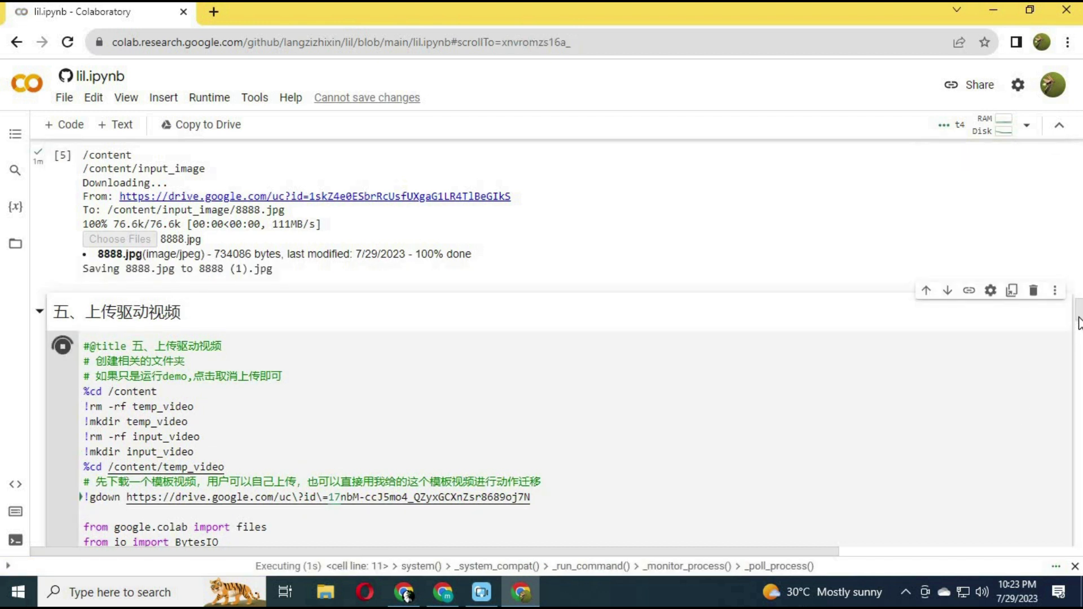
scroll(down, 3)
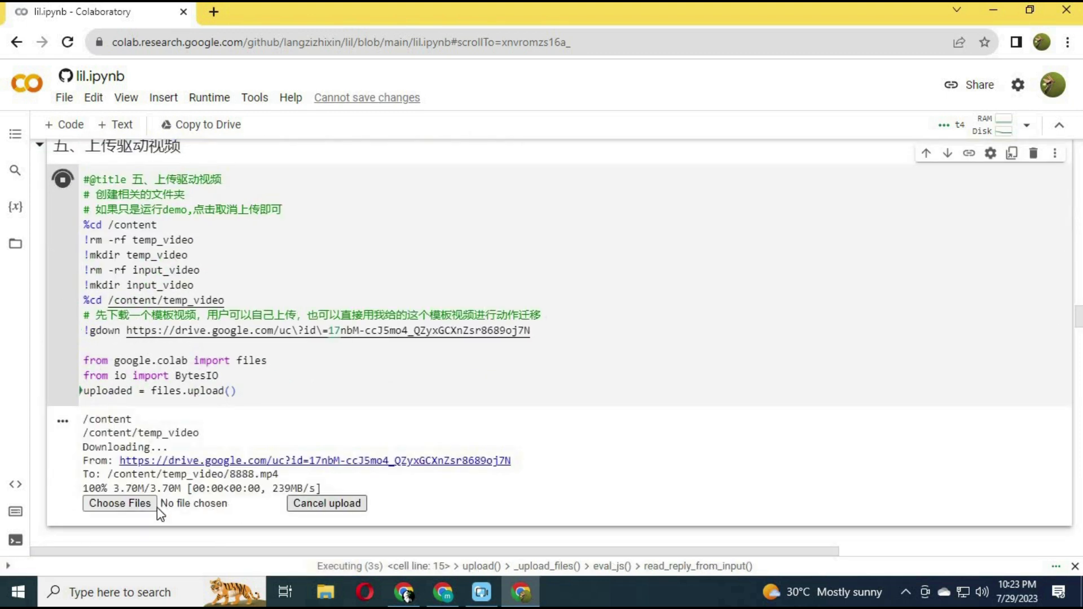
click(118, 503)
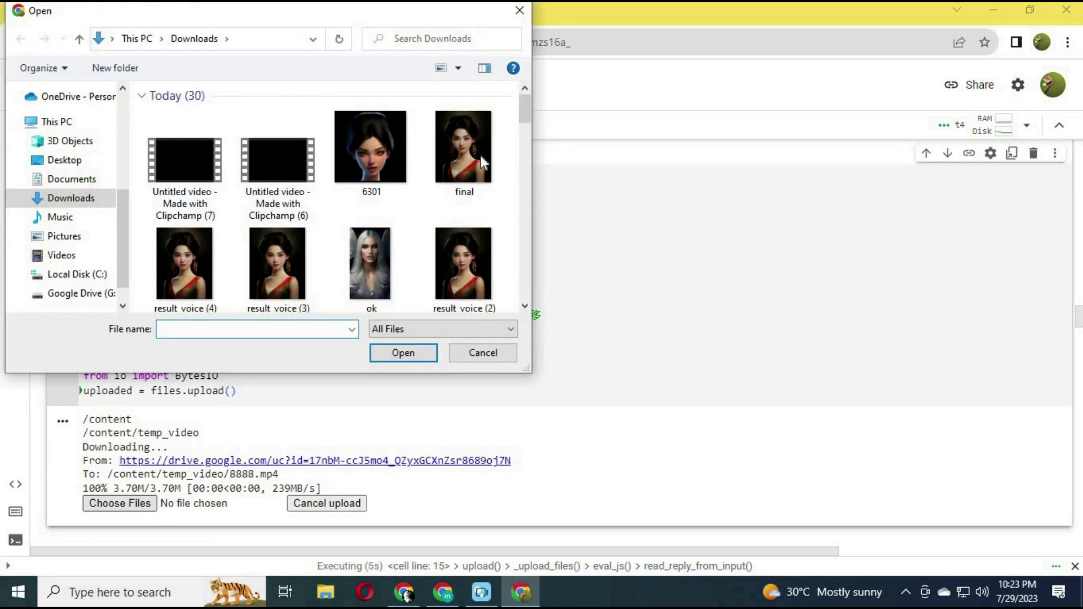
click(371, 145)
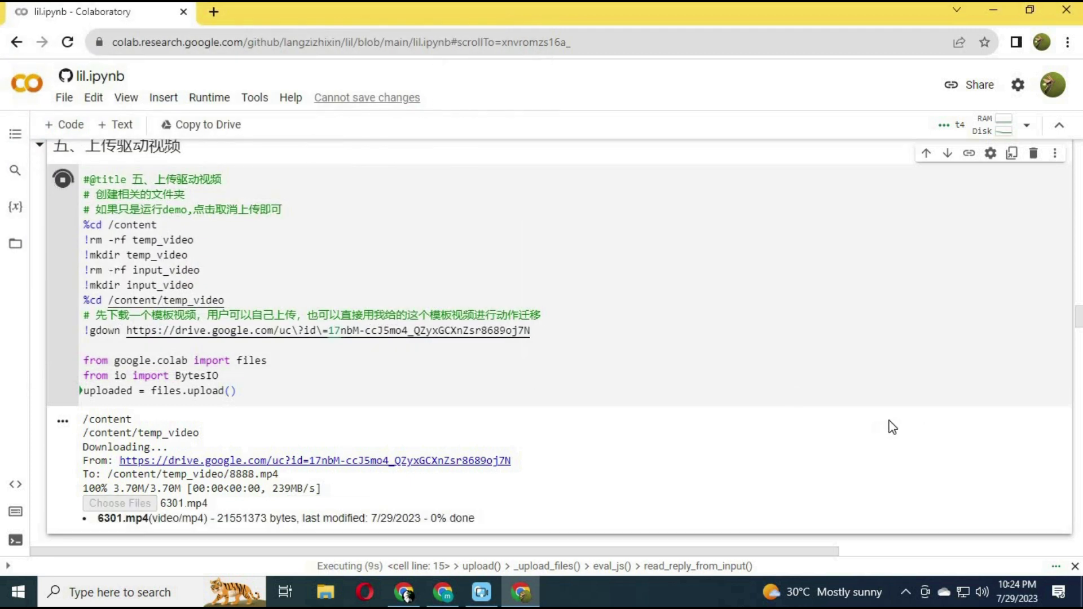
scroll(down, 3)
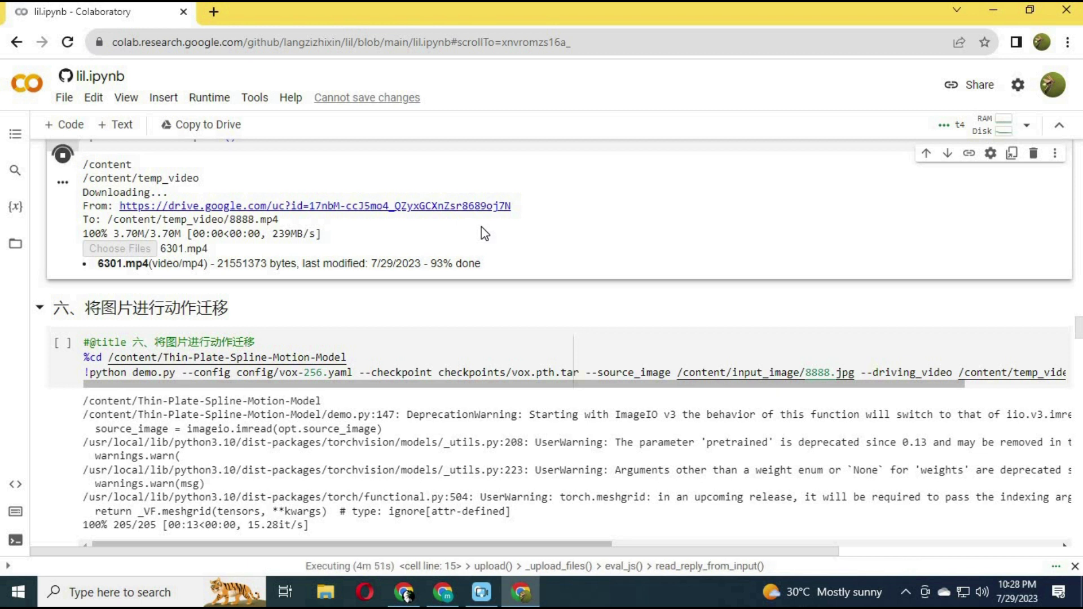
mouse_move(561, 247)
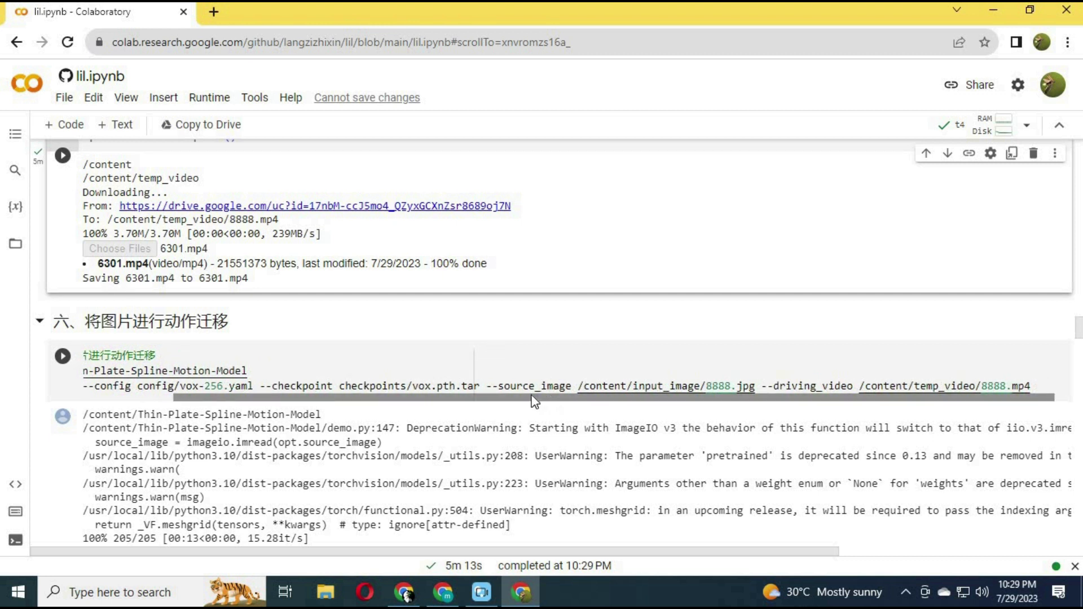
- Change the motion-transfer source image from 8888.jpg to 21.jpg and run the cell
click(700, 386)
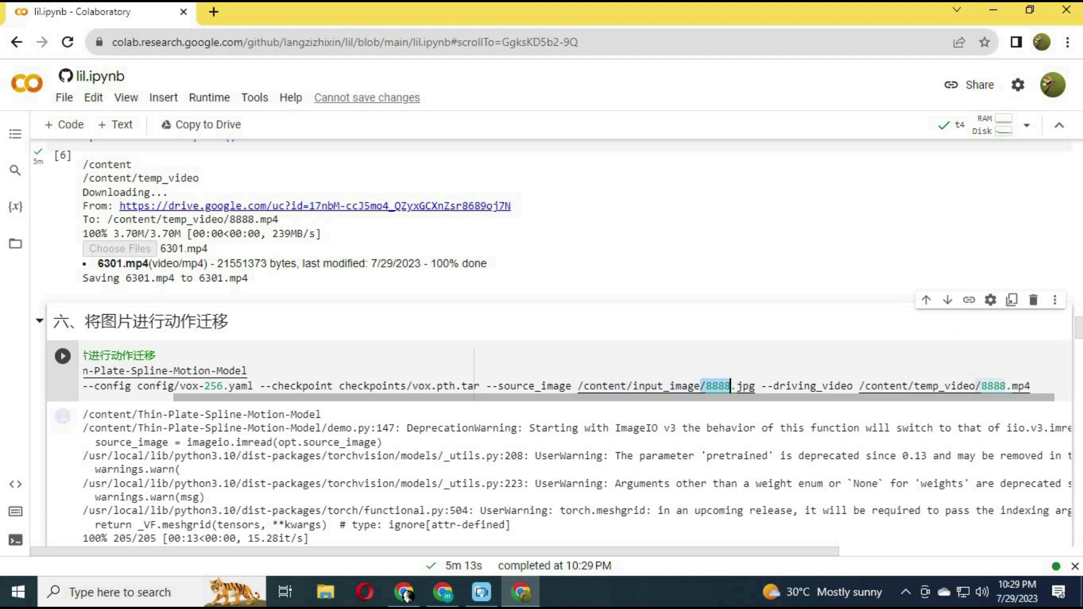
click(15, 243)
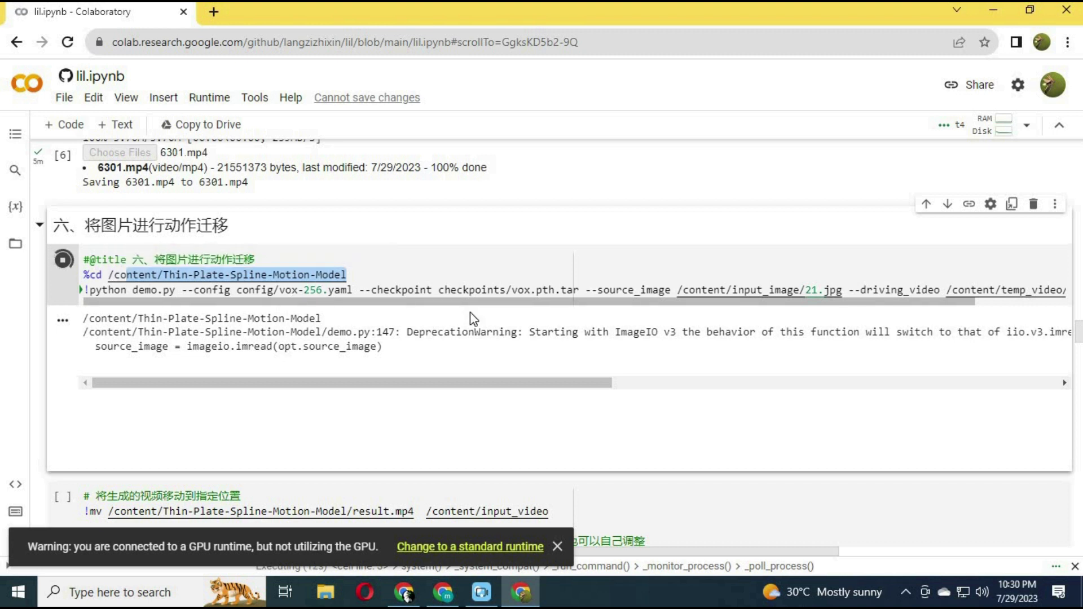
mouse_move(447, 305)
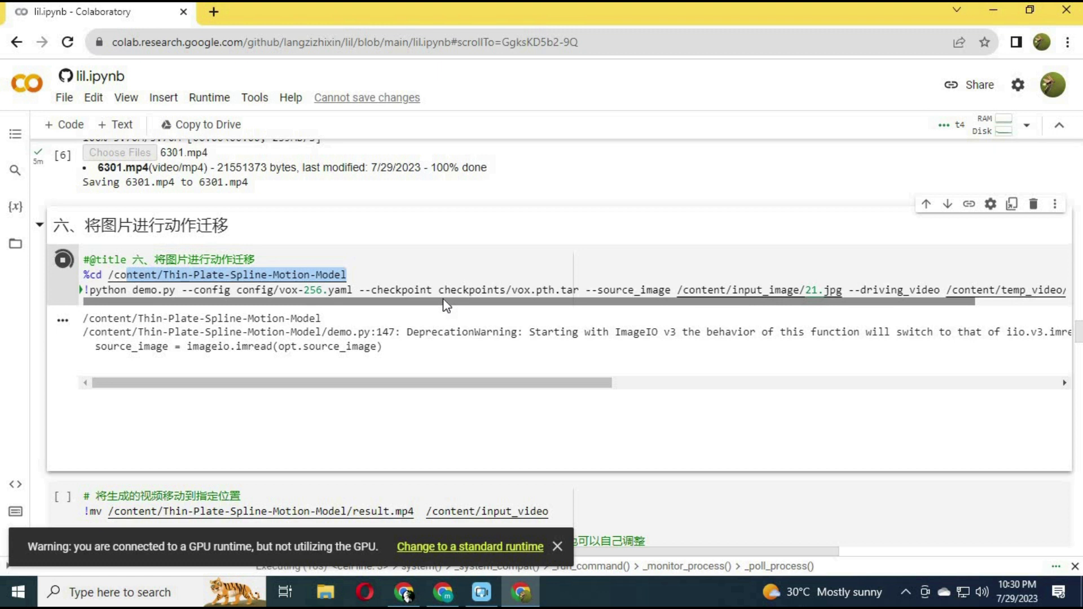
- Review the FileNotFoundError for checkpoints/vox.pth.tar and download vox.pth.tar from the model page
click(557, 547)
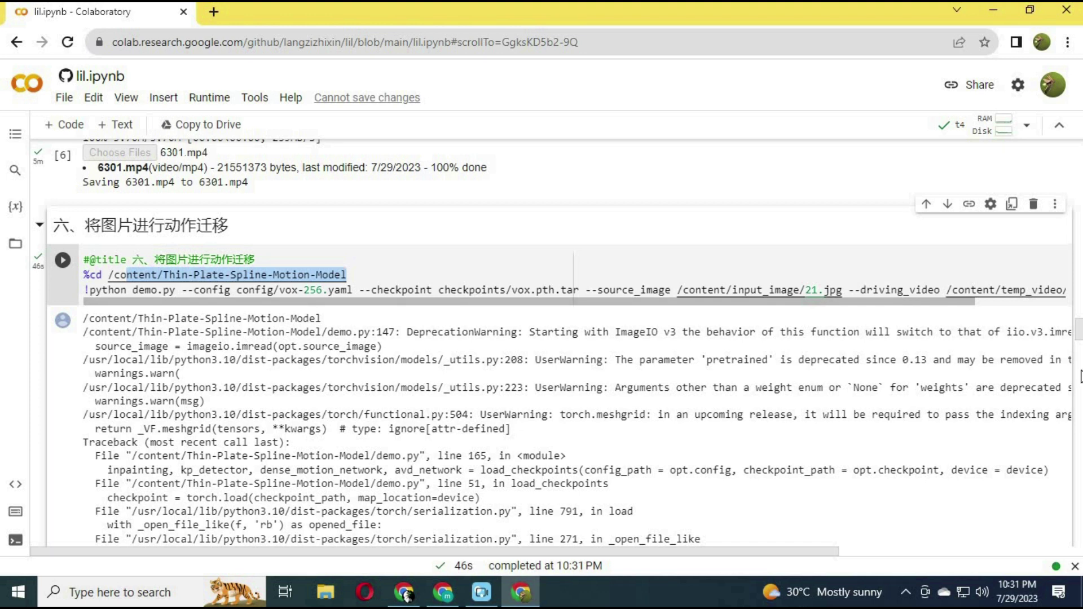
scroll(down, 3)
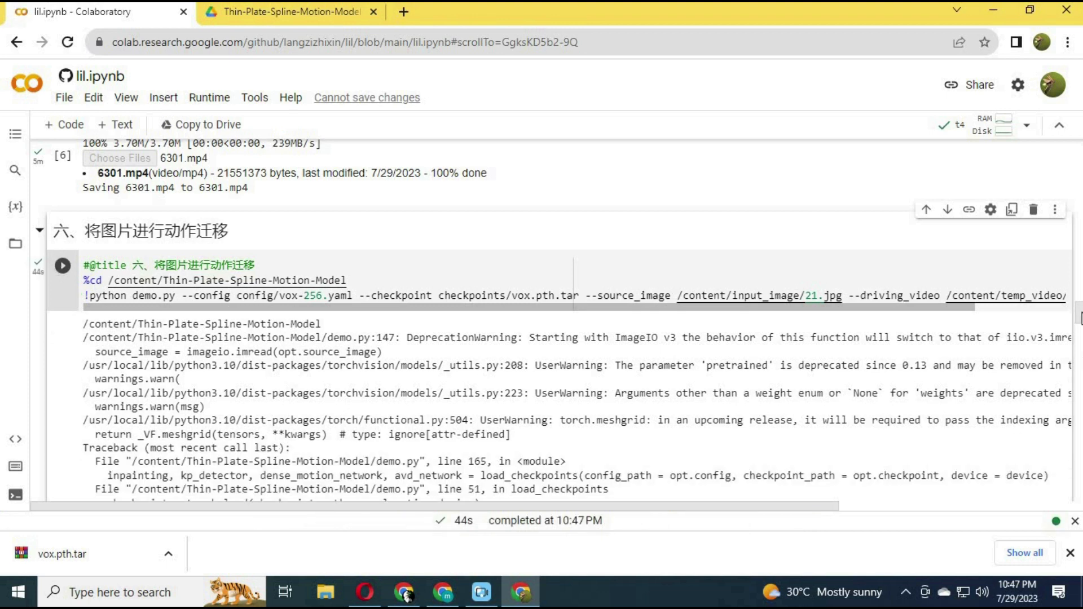
scroll(down, 3)
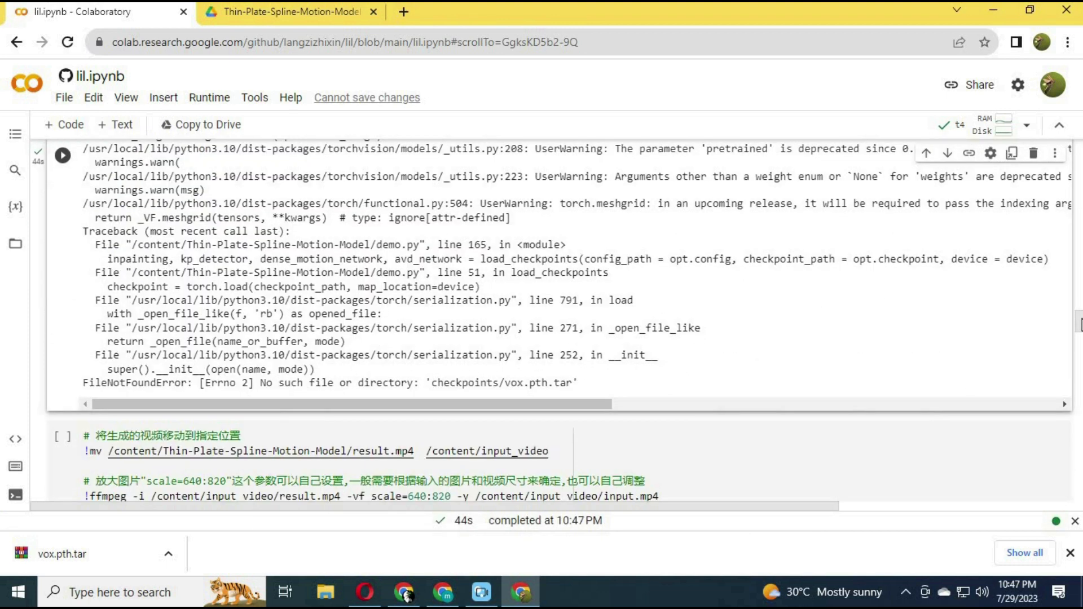
scroll(up, 3)
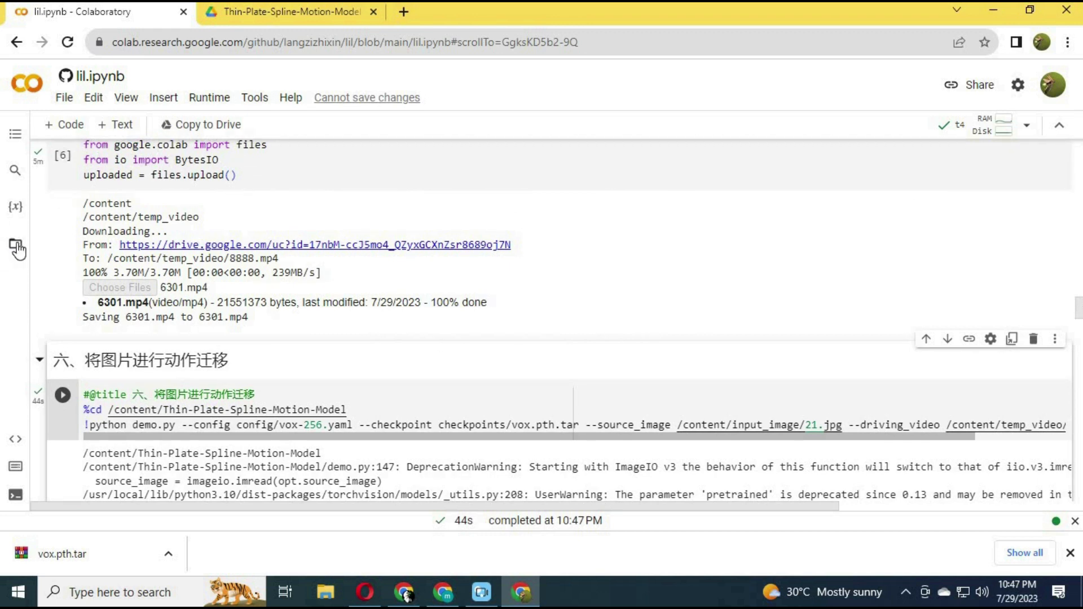
- Browse the session Files sidebar and drop vox.pth.tar into the Thin-Plate-Spline-Motion-Model folder
click(17, 249)
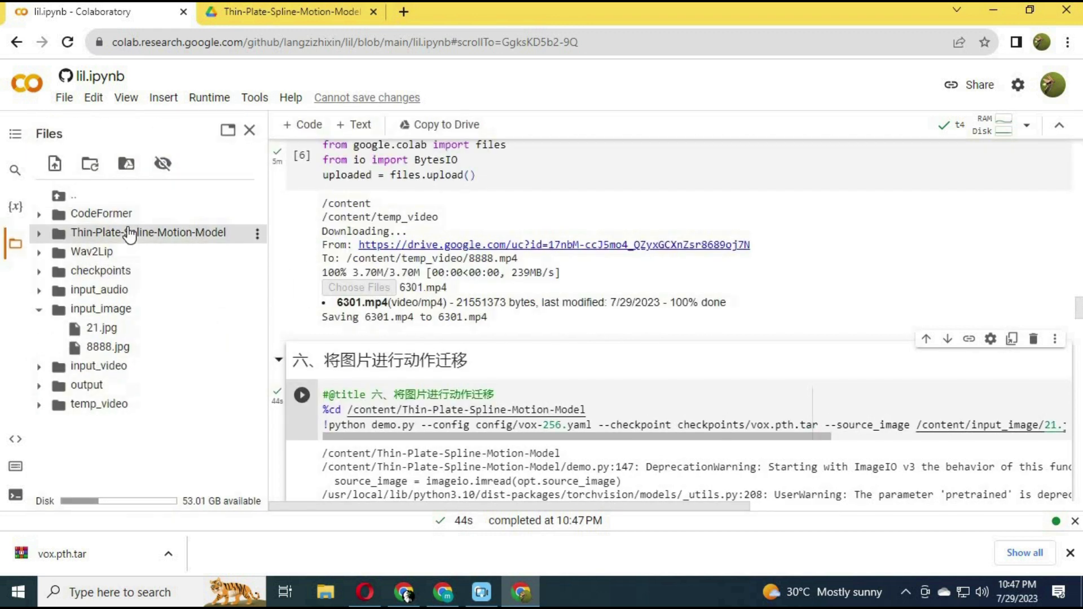
click(39, 233)
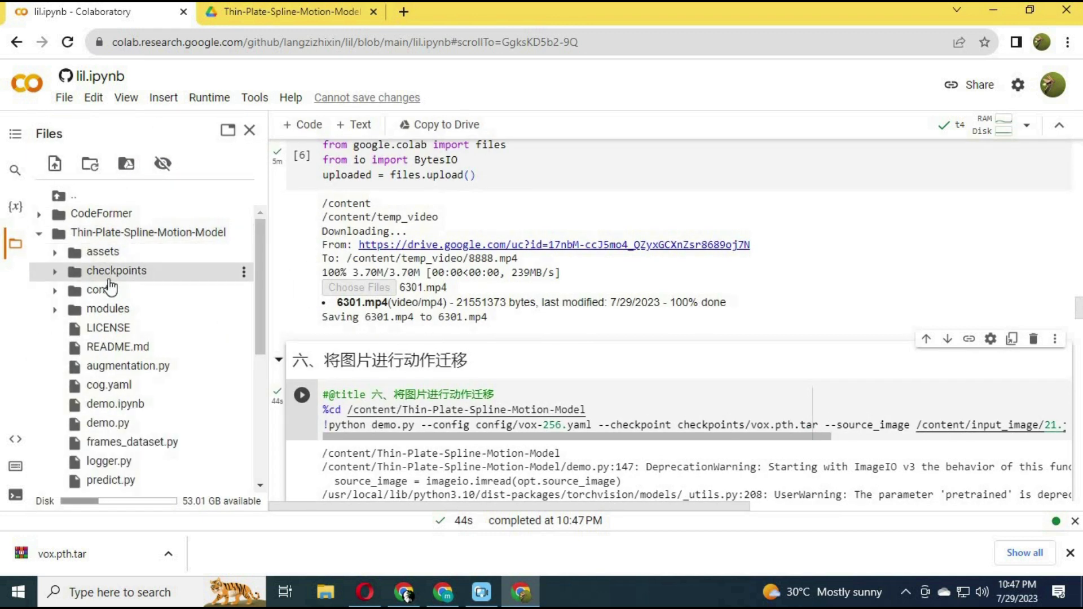
click(54, 270)
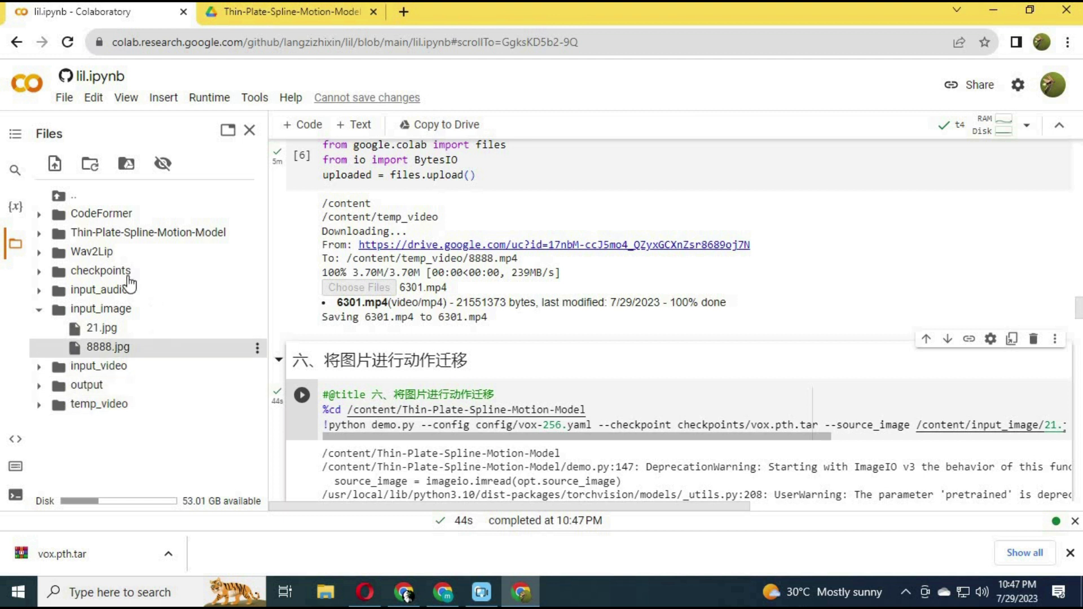
click(101, 269)
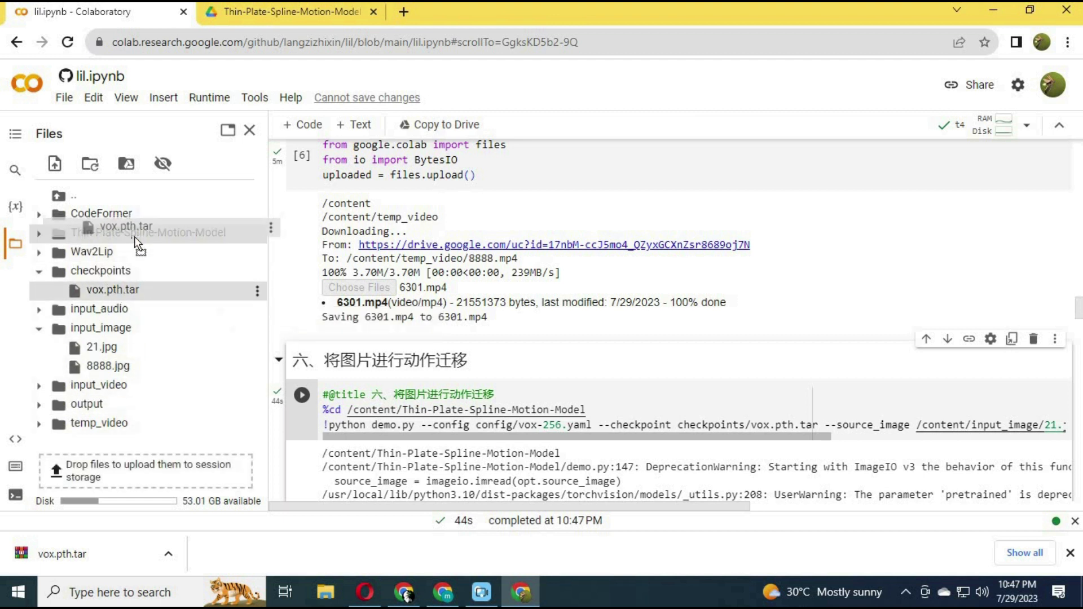
click(40, 233)
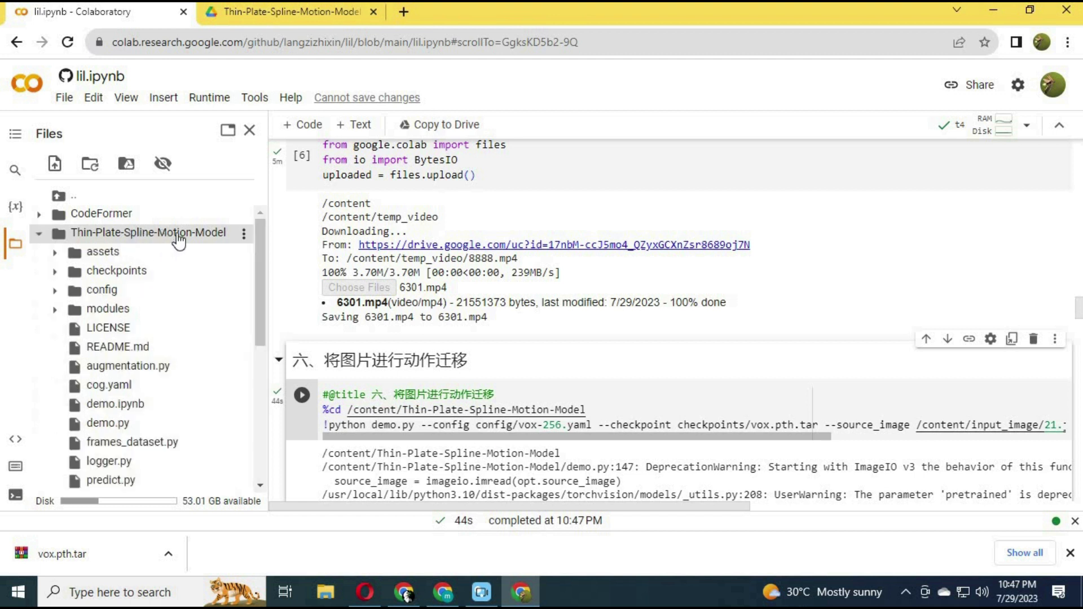
mouse_move(256, 331)
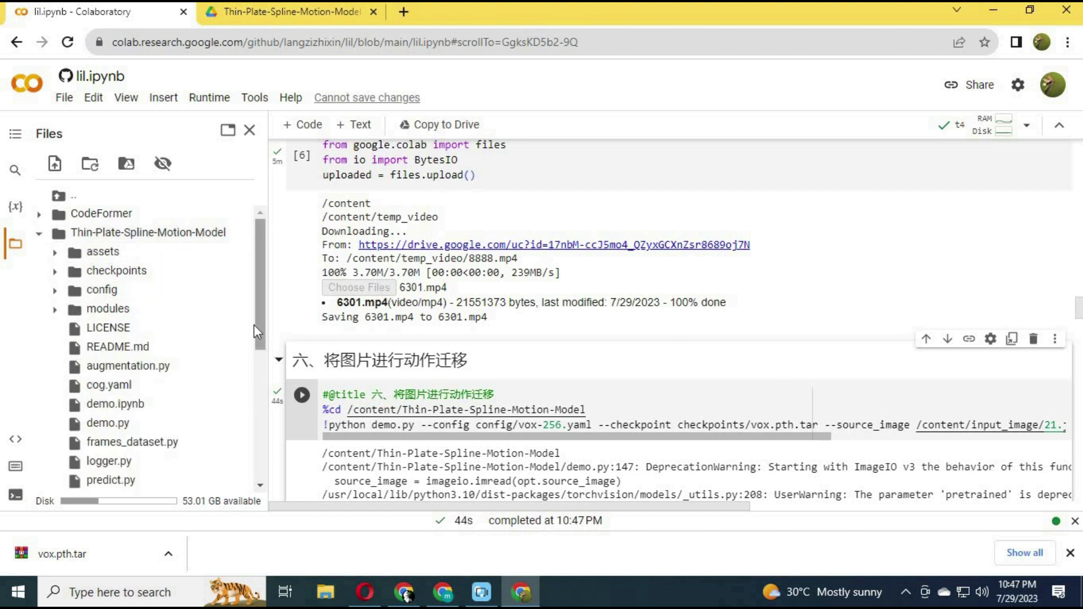
- Move vox.pth.tar into Thin-Plate-Spline-Motion-Model/checkpoints and rerun motion transfer through all 392 frames
scroll(down, 3)
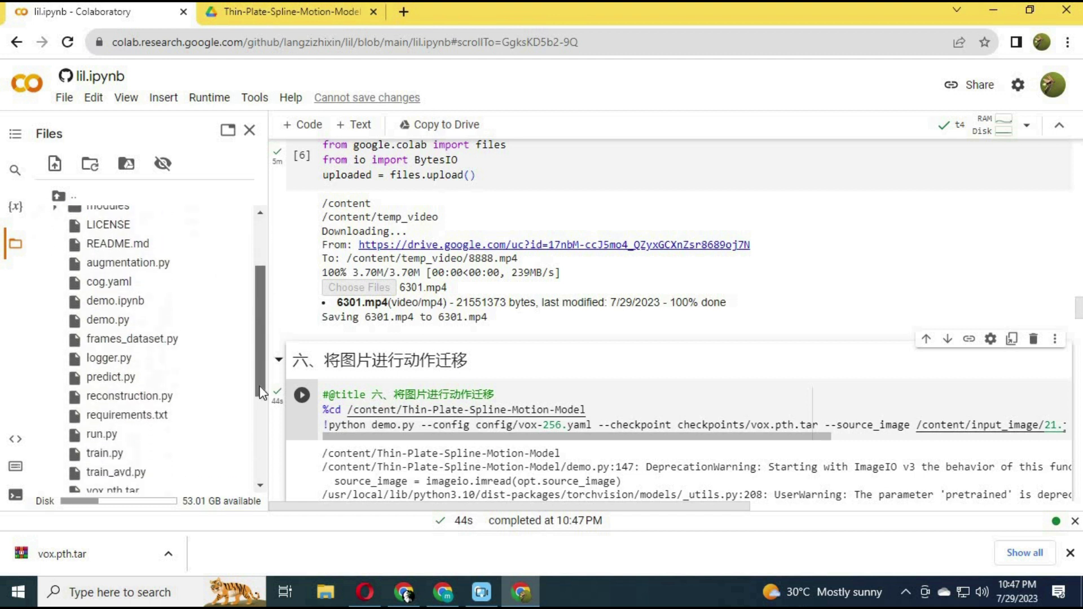
scroll(down, 3)
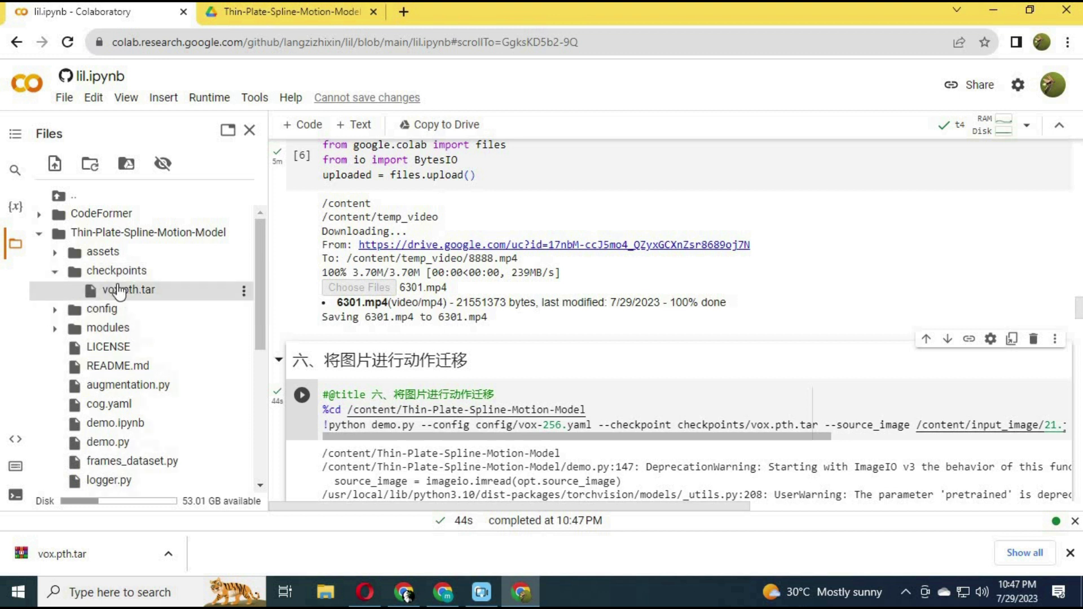
click(302, 395)
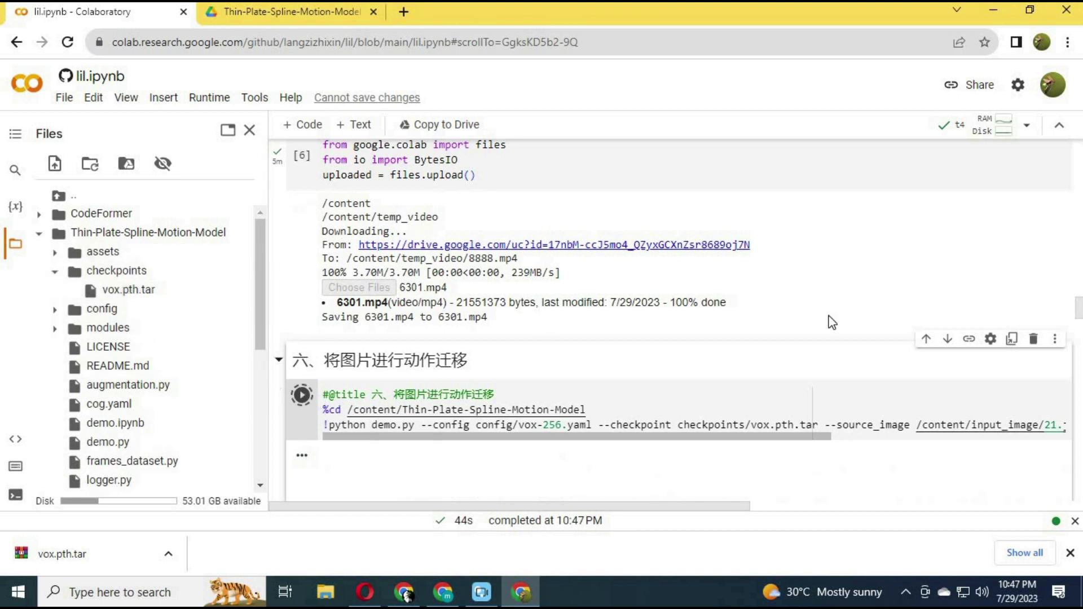
click(302, 395)
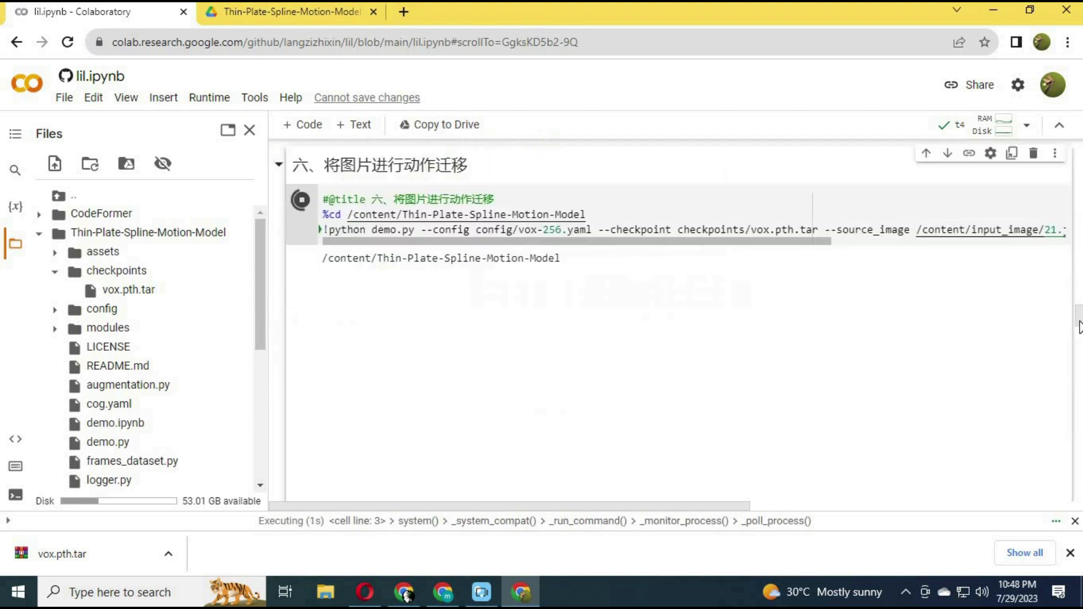
scroll(up, 3)
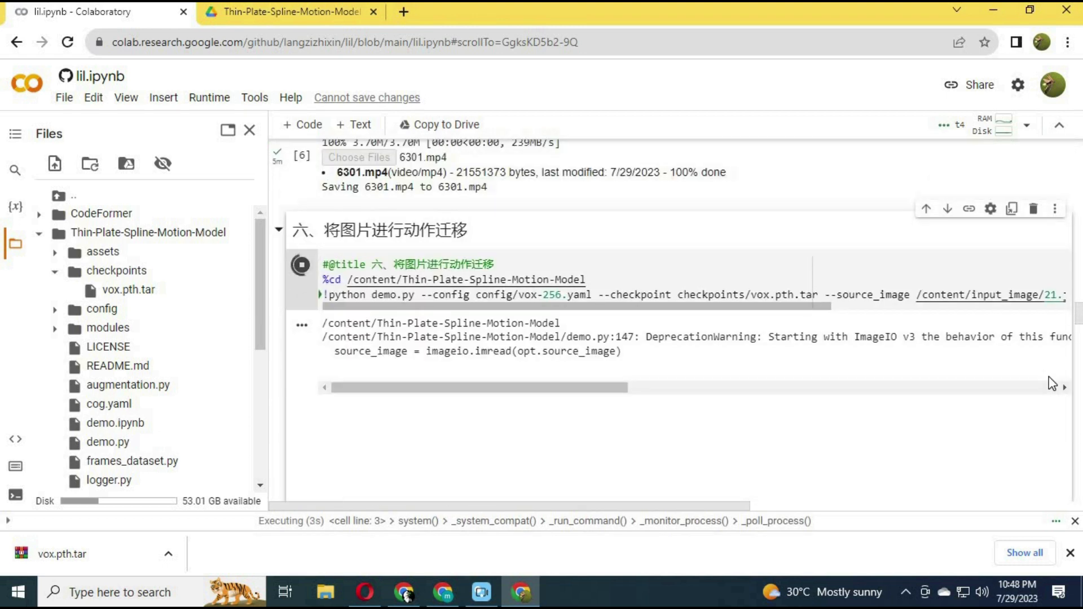
mouse_move(254, 182)
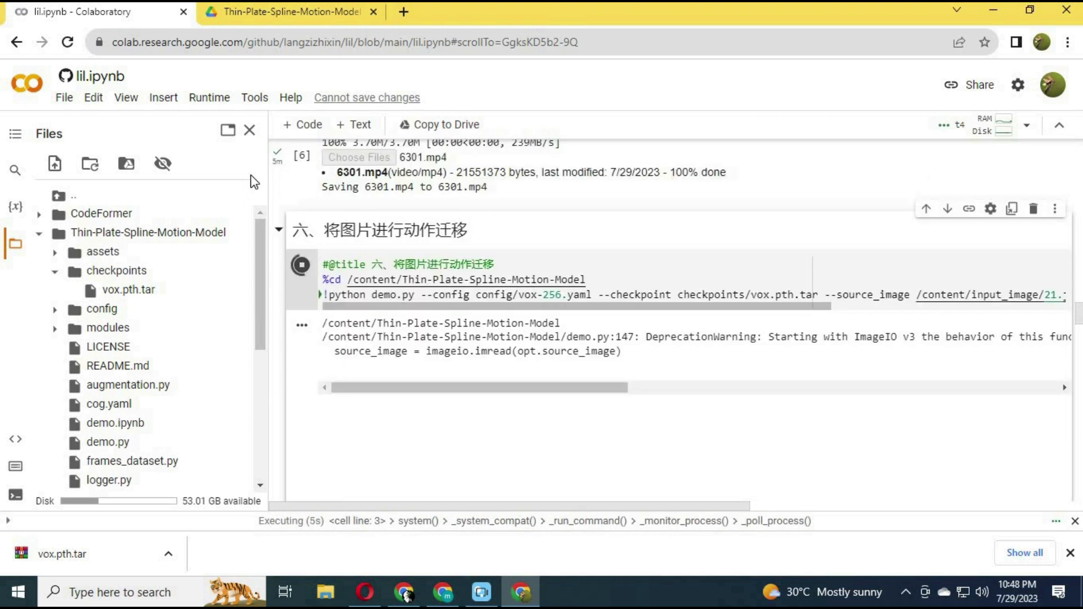
click(249, 130)
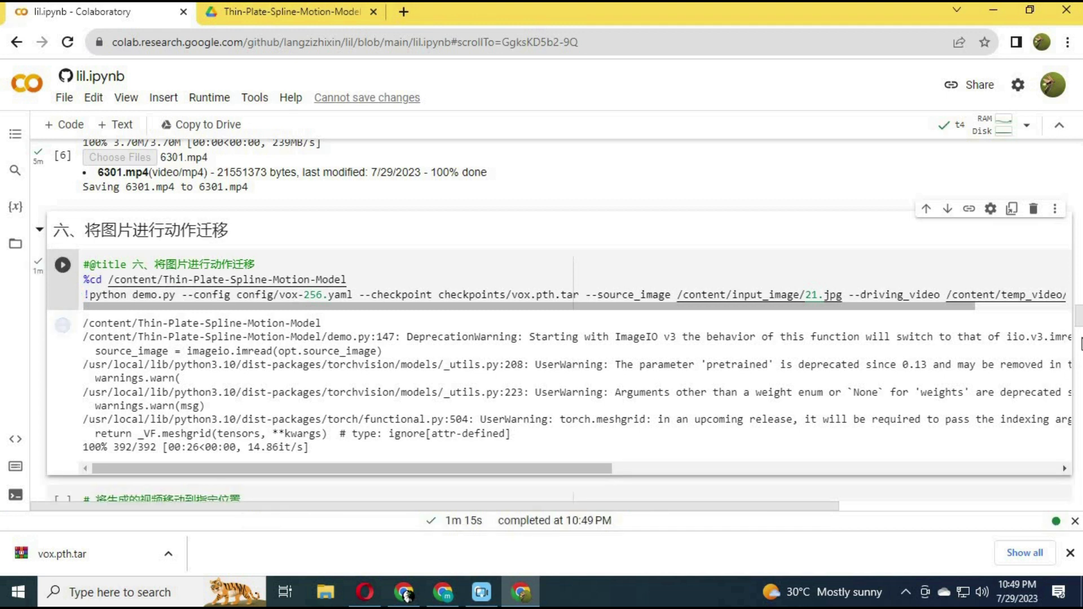
- Run the ffmpeg cell moving result.mp4 to input_video as a 640x820 input.mp4
scroll(down, 3)
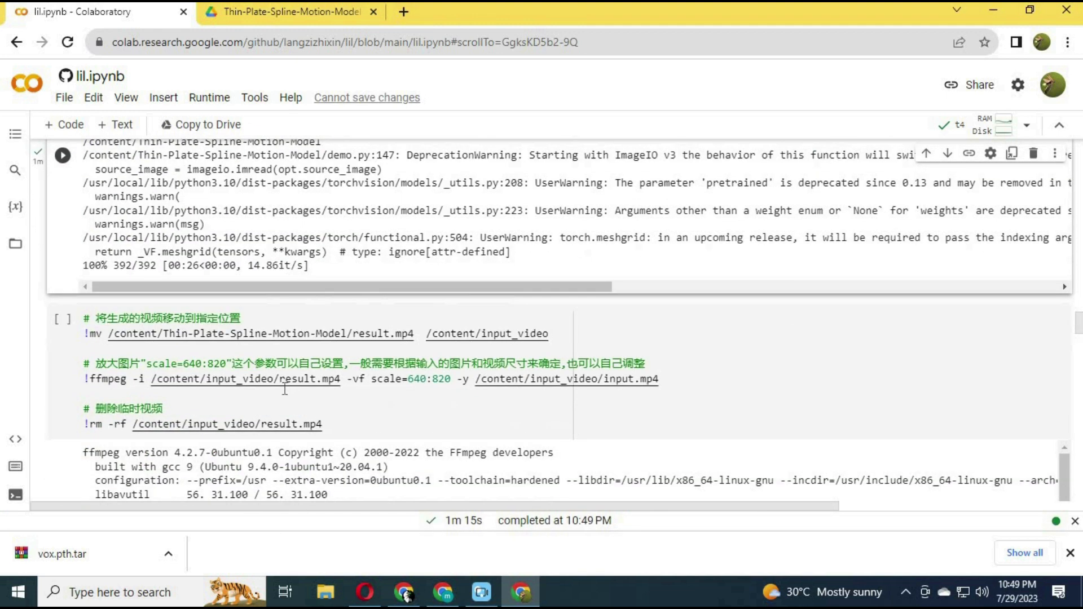
click(62, 318)
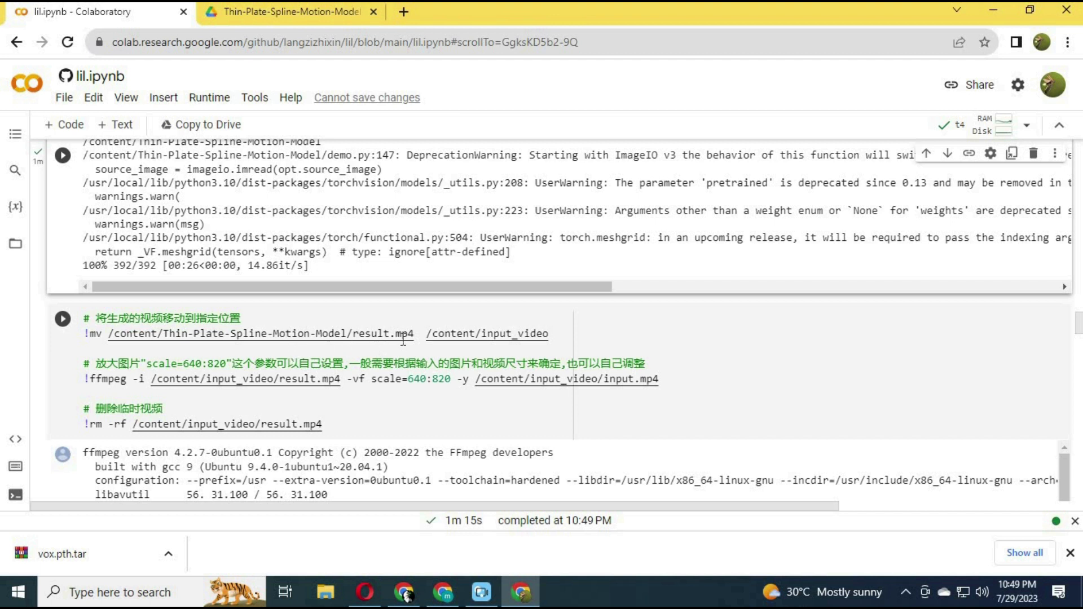
mouse_move(487, 334)
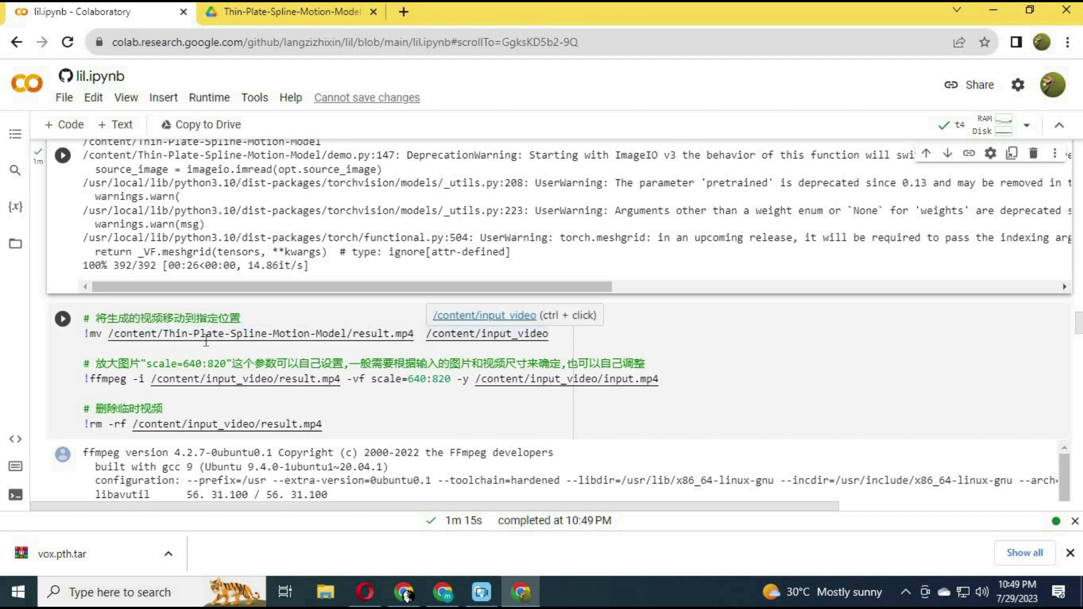
mouse_move(540, 387)
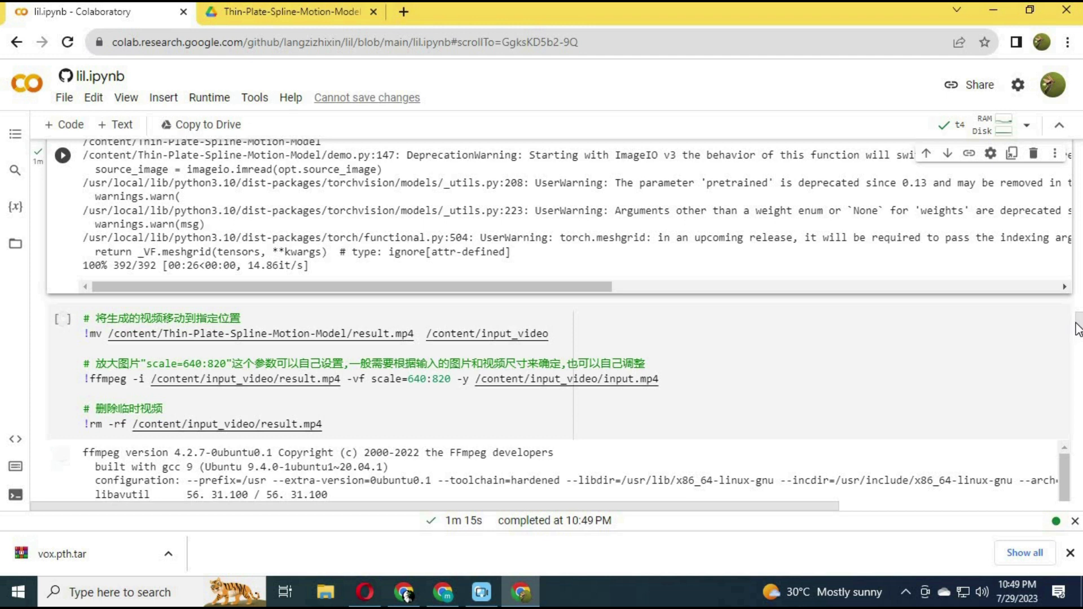
scroll(down, 3)
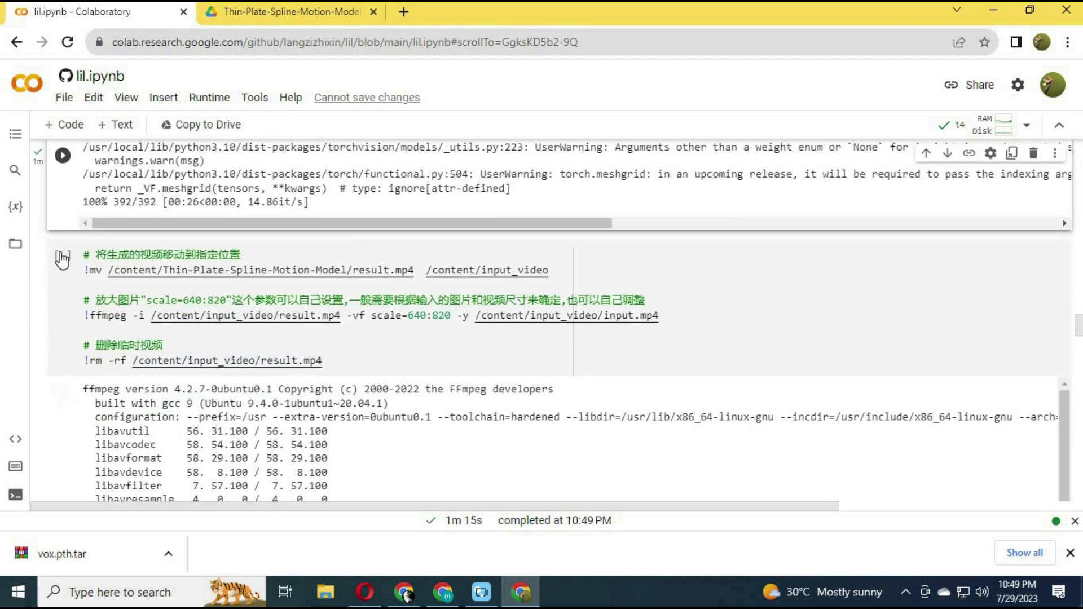
click(63, 254)
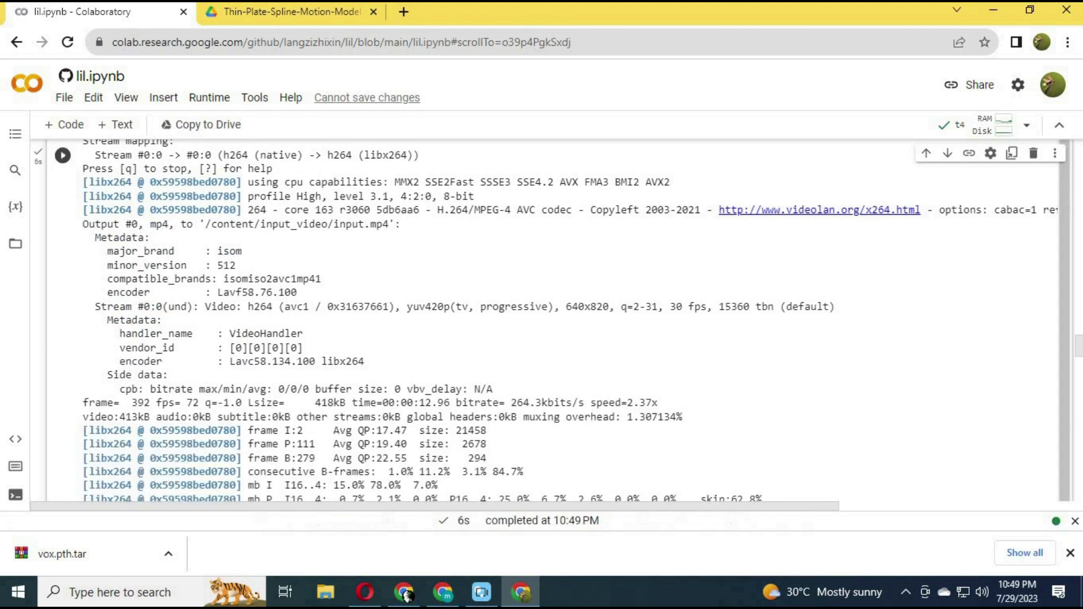
scroll(down, 3)
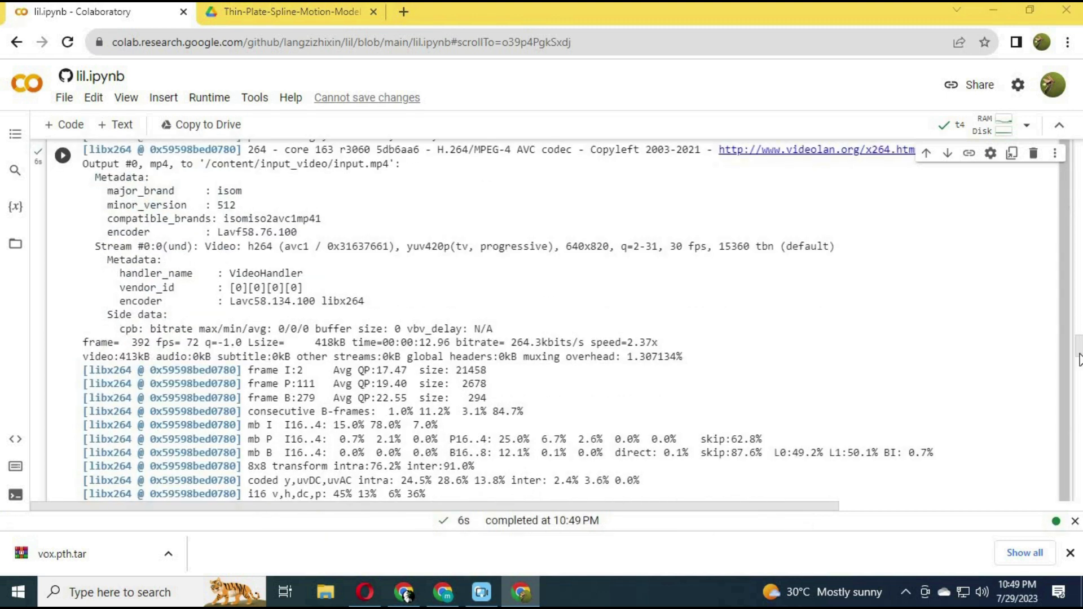
scroll(down, 3)
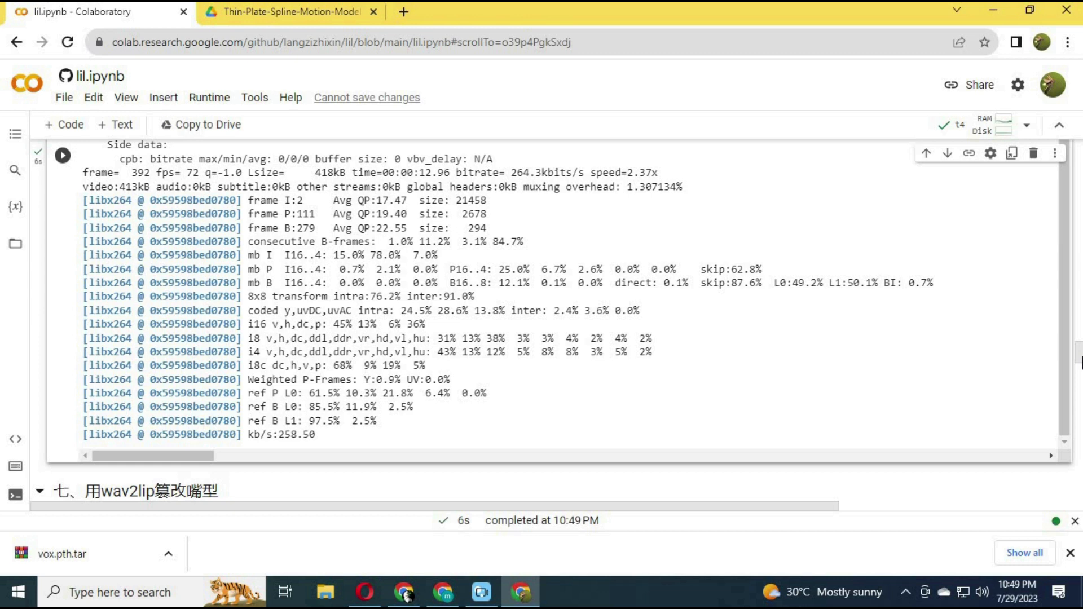
scroll(down, 3)
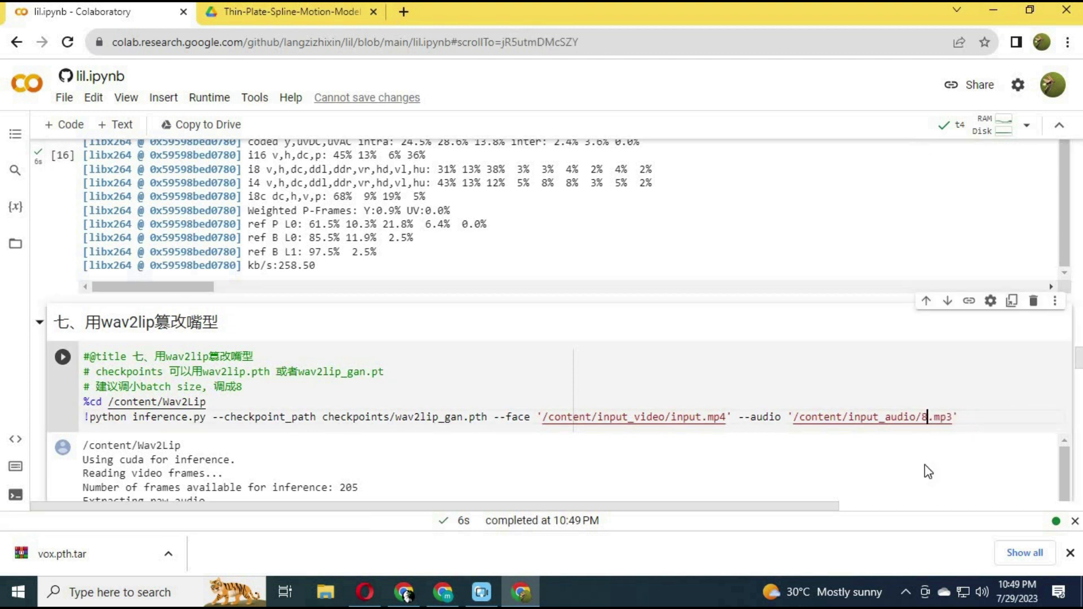
- Point the Wav2Lip --audio path at /content/input_audio/end.mp3 and run lip-sync inference
key(Backspace)
text(end)
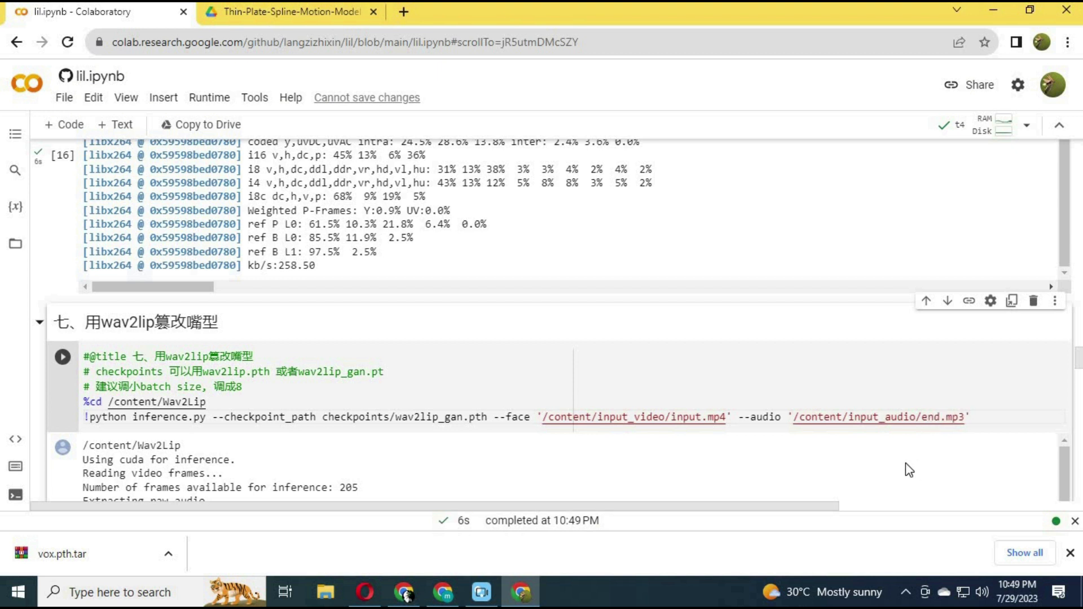
mouse_move(262, 379)
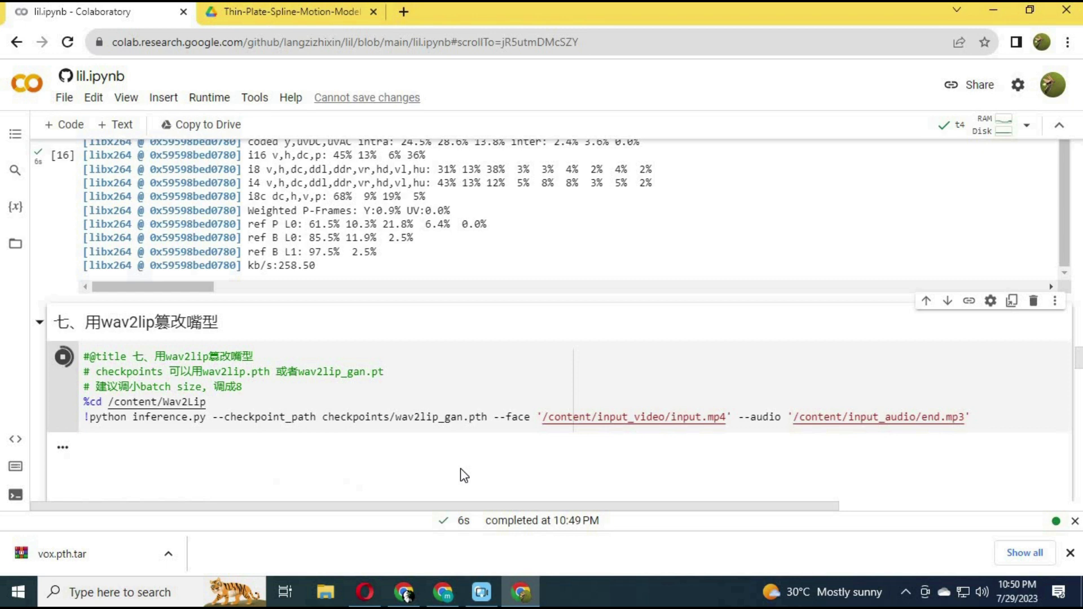
click(63, 357)
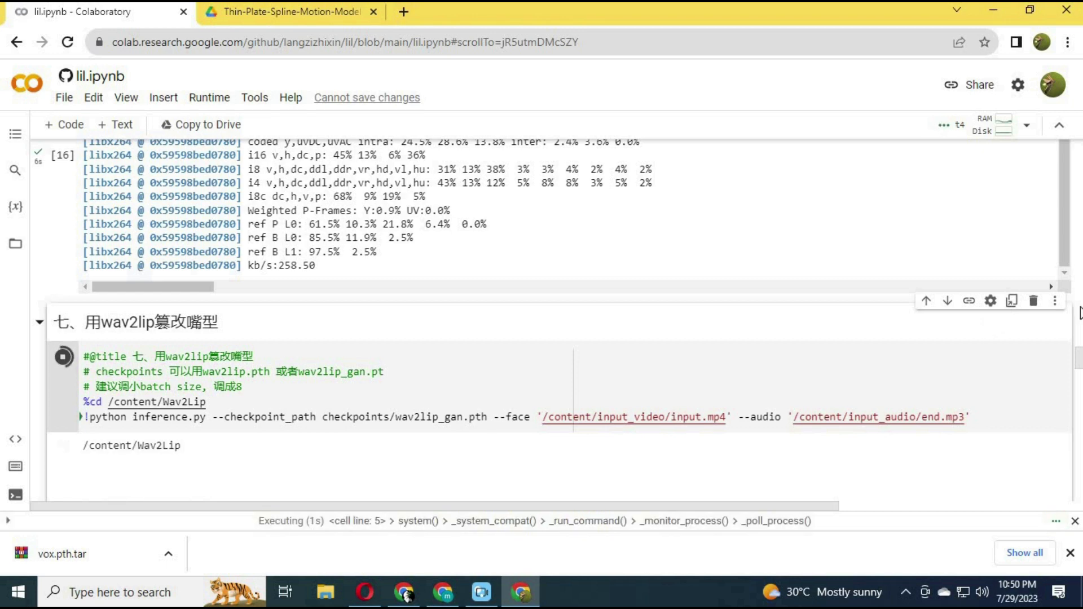
scroll(down, 3)
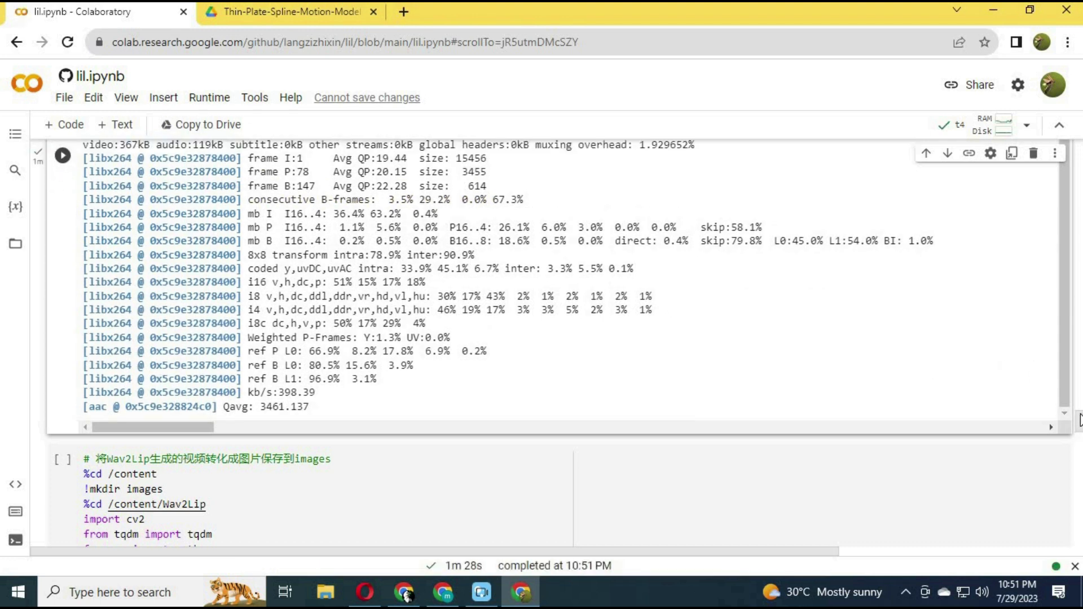
- Extract the lip-synced video's 226 frames as images into /content/images
scroll(down, 3)
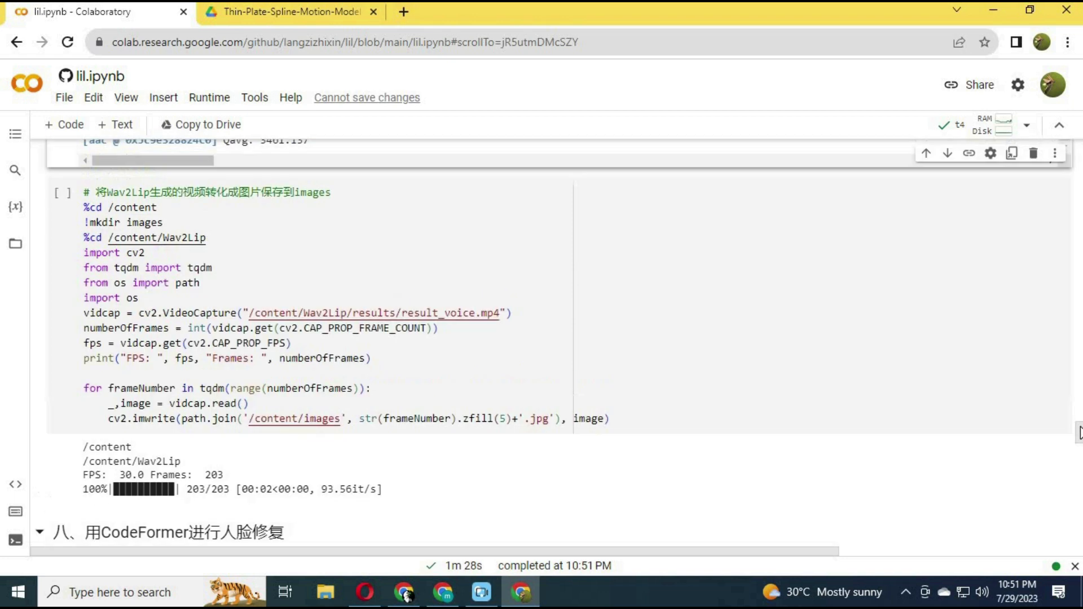
scroll(up, 3)
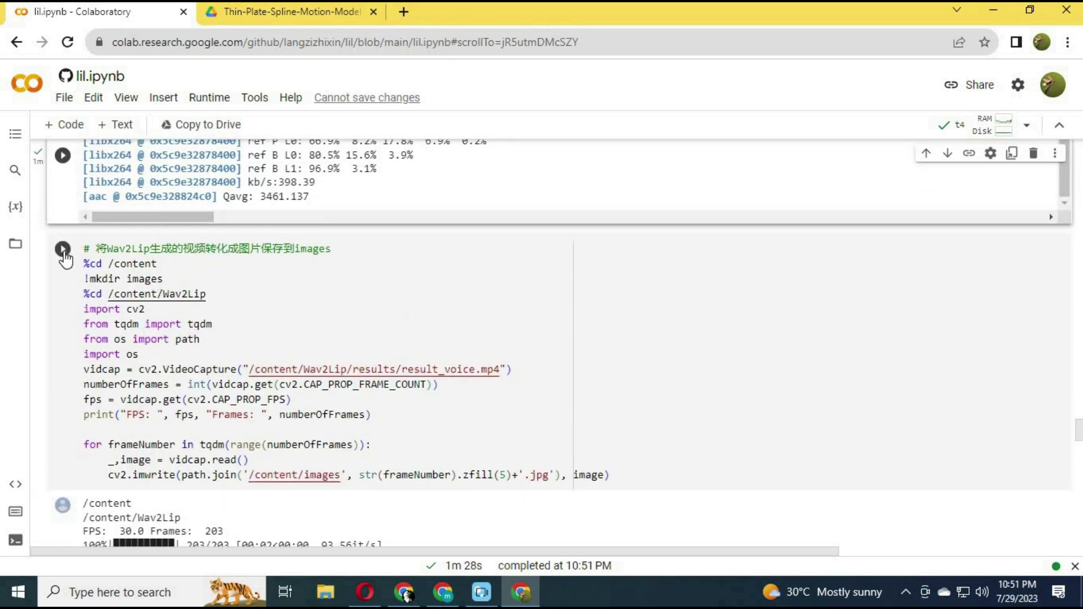
click(62, 248)
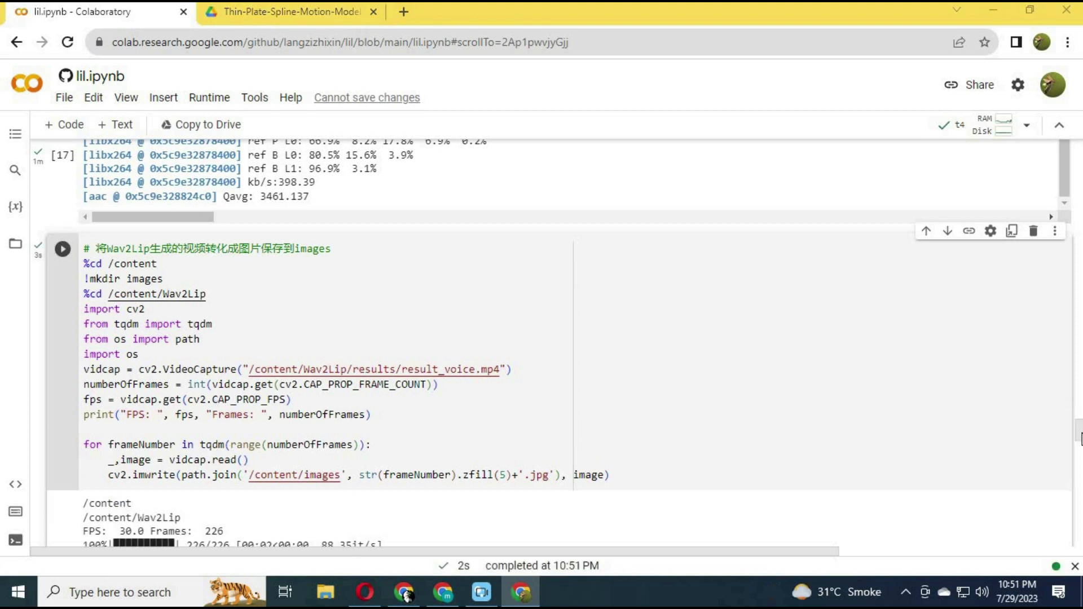
- Run CodeFormer face restoration, producing final.mp4 in the output folder
scroll(down, 3)
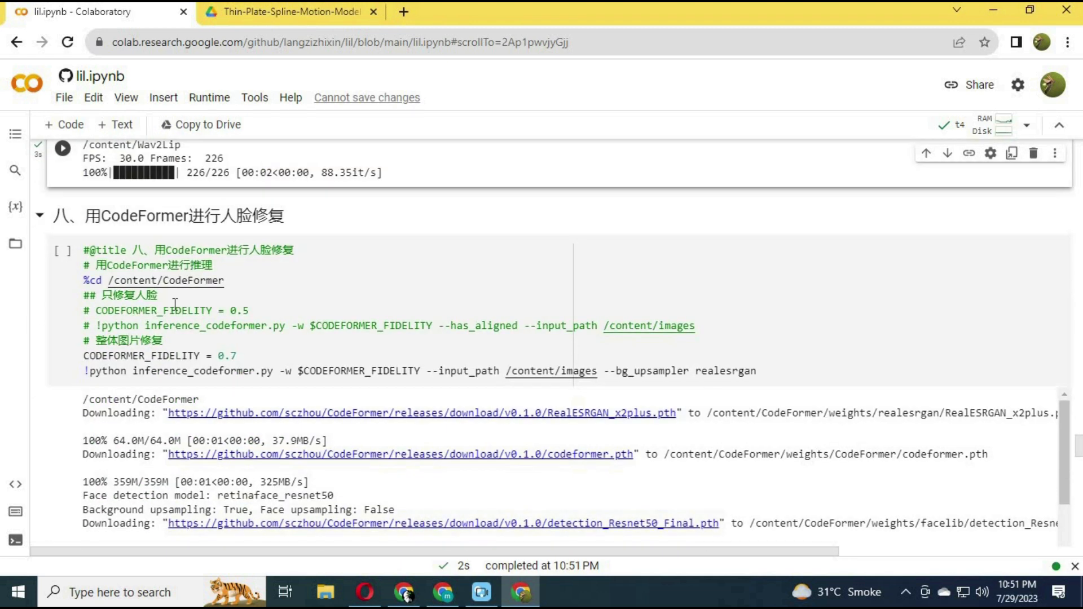
mouse_move(62, 250)
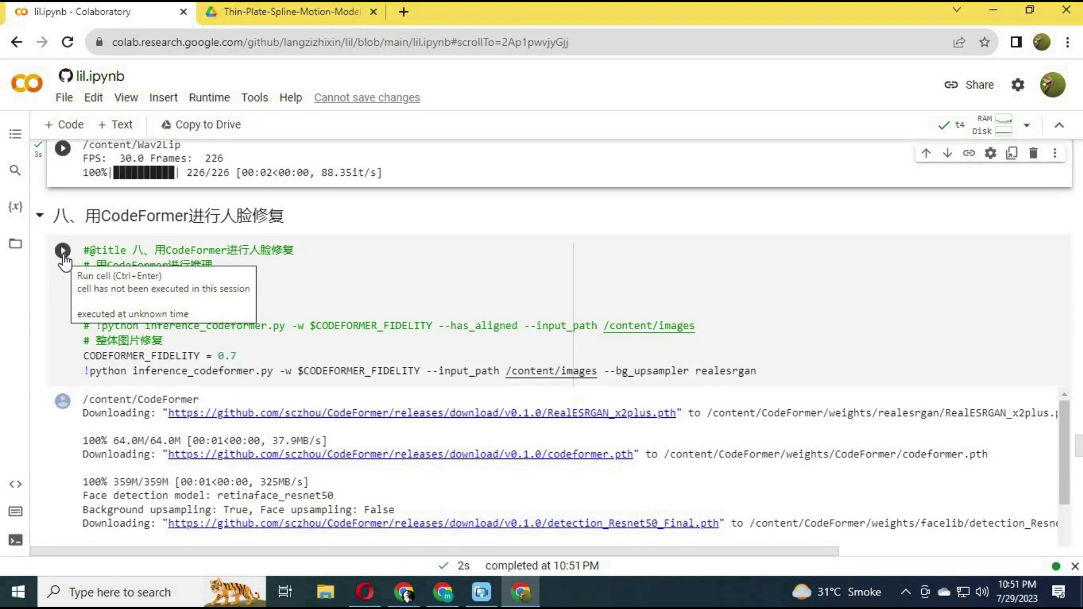
mouse_move(511, 337)
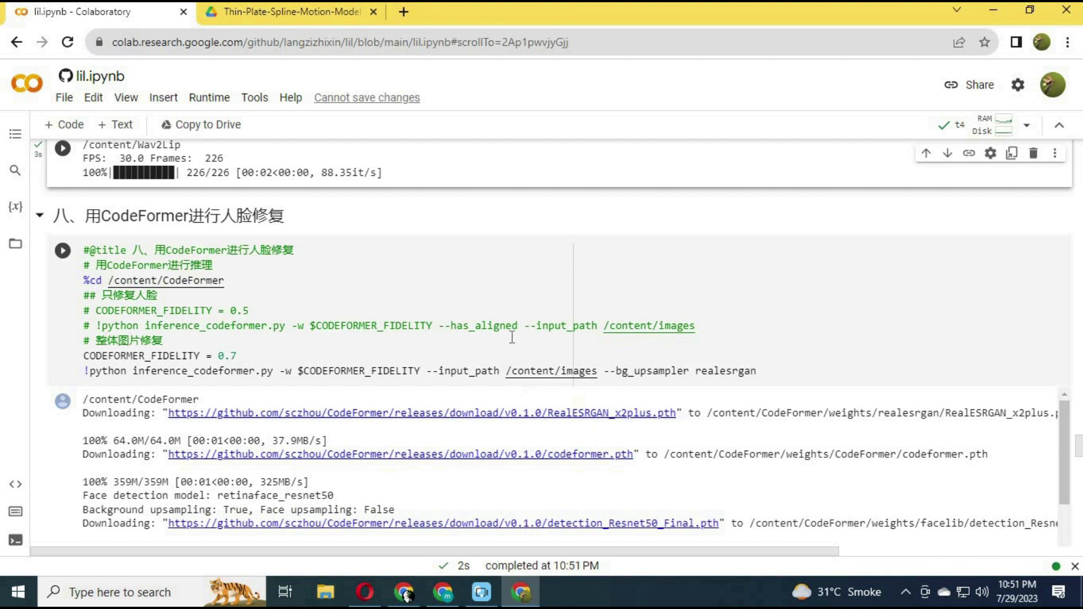
mouse_move(454, 338)
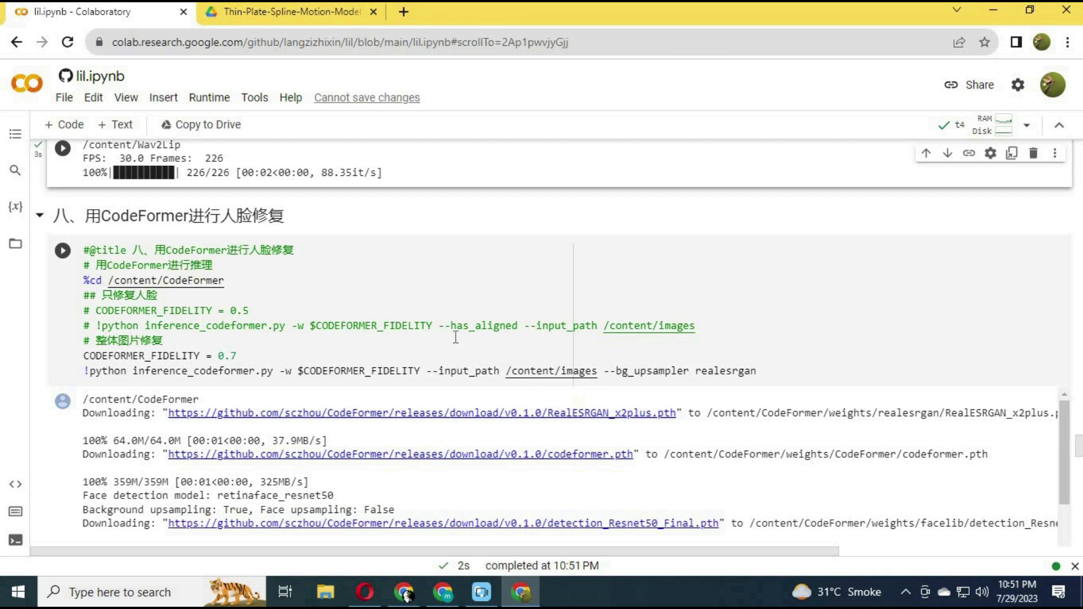
mouse_move(665, 370)
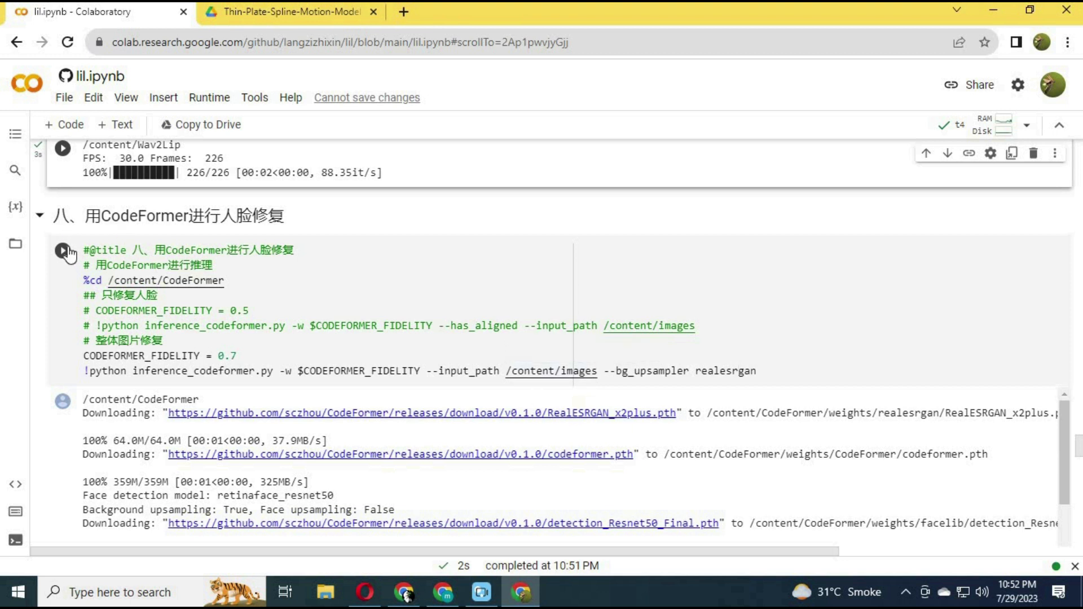
click(63, 251)
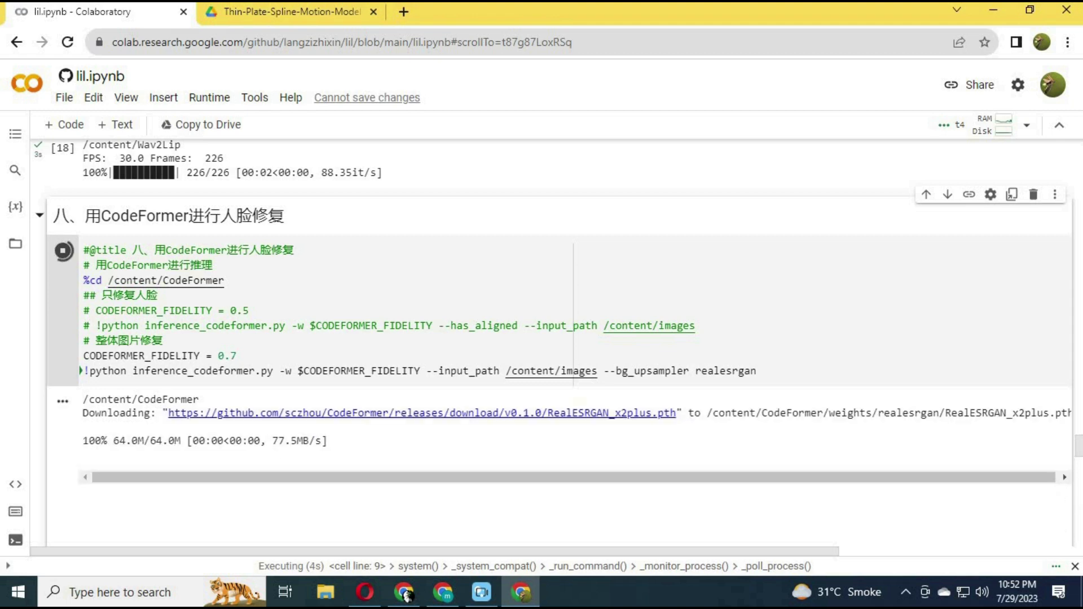
scroll(down, 3)
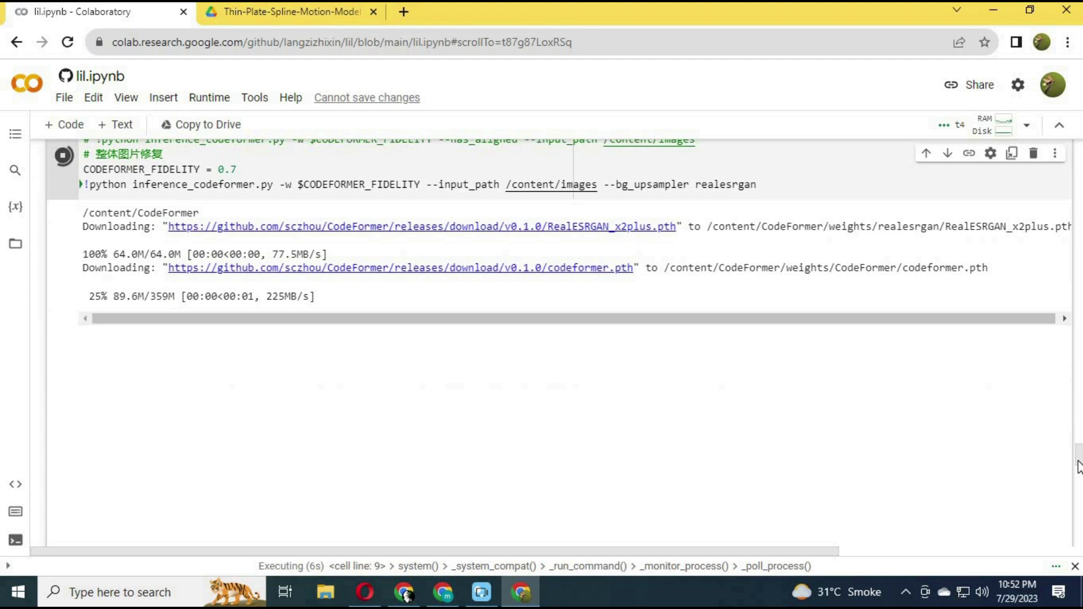
scroll(down, 3)
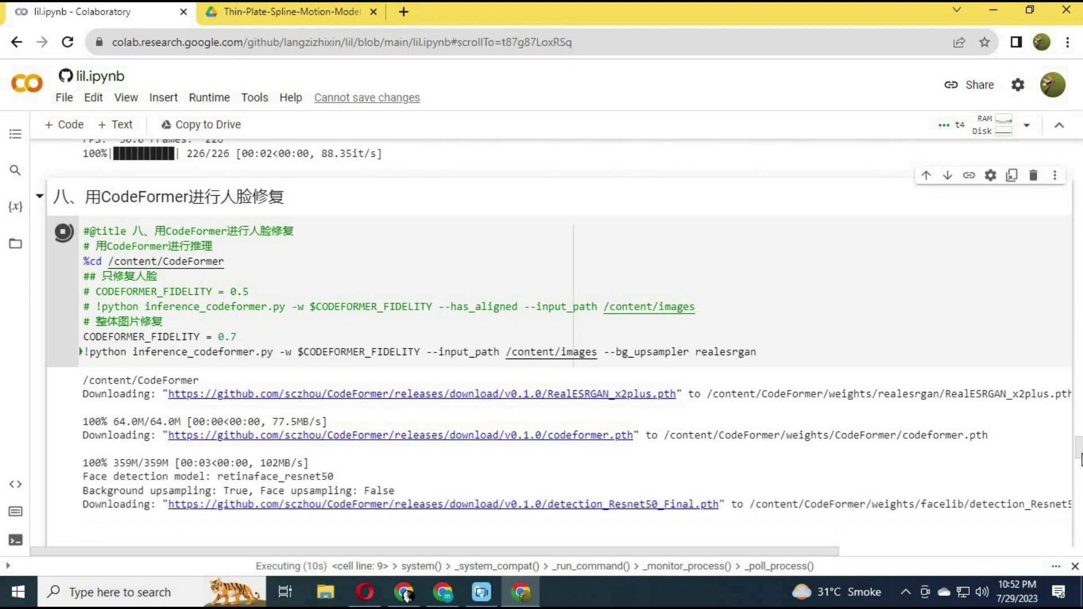
scroll(down, 3)
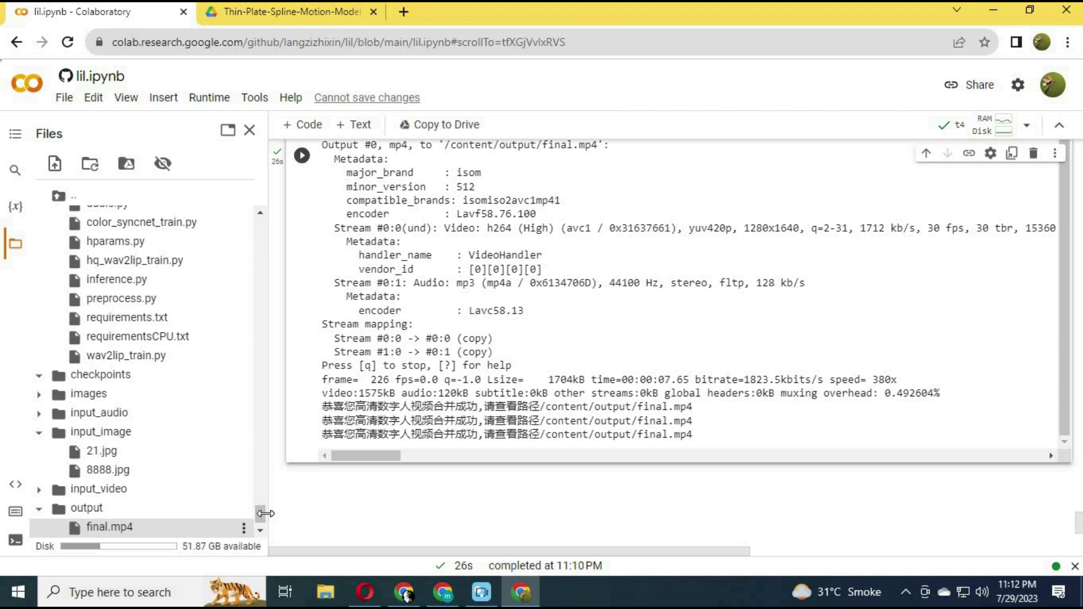
- Open the downloaded final.mp4 from Chrome's download bar for viewing
scroll(down, 3)
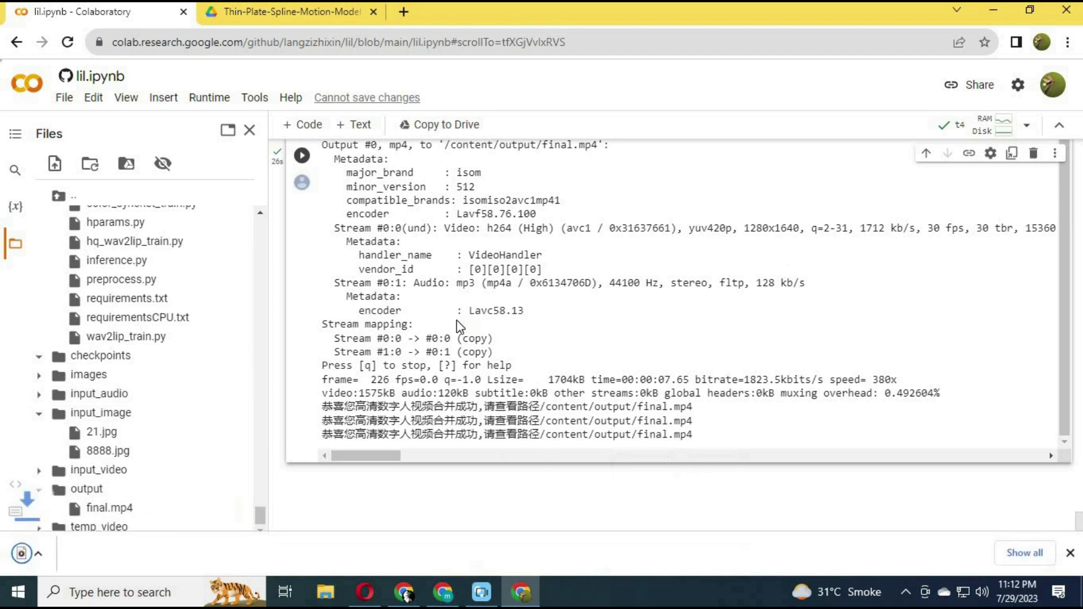
click(21, 552)
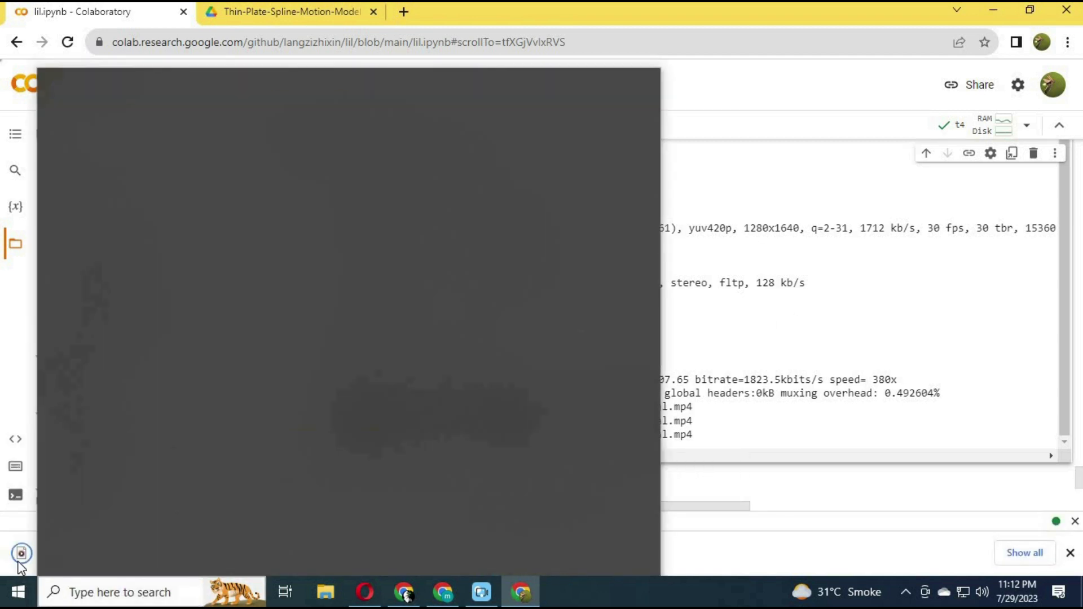